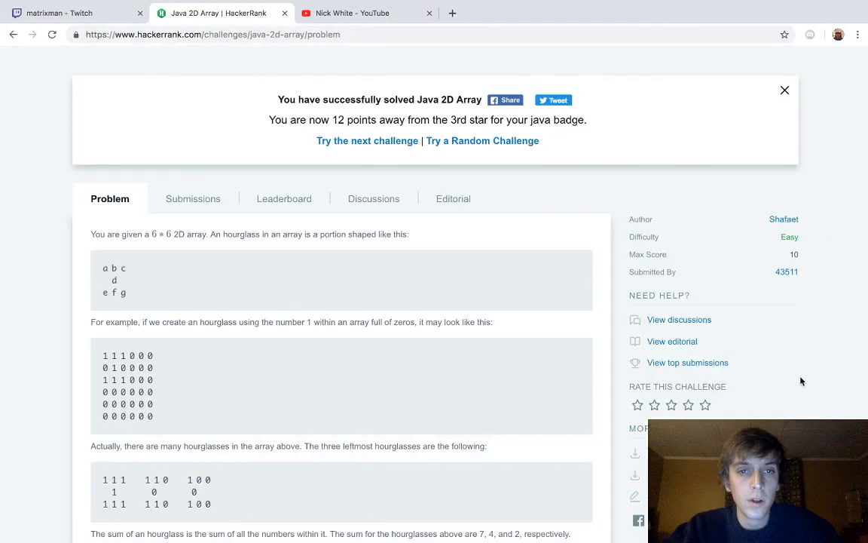
- Scroll through the problem statement and editor to review the constraints before coding
scroll("down", 3)
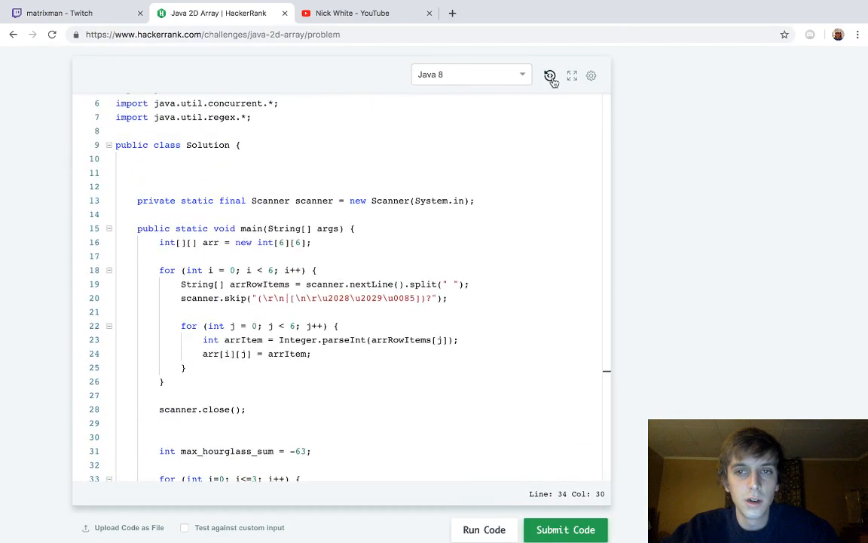
scroll("down", 3)
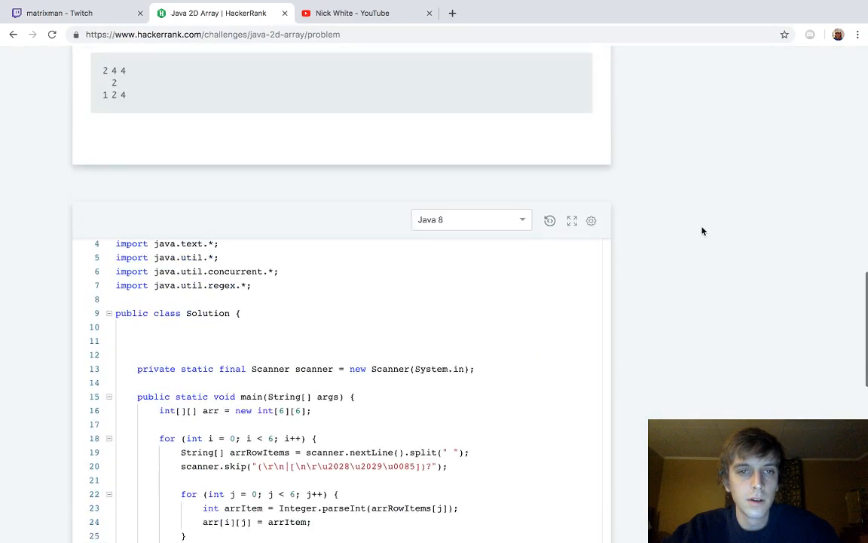
scroll("up", 3)
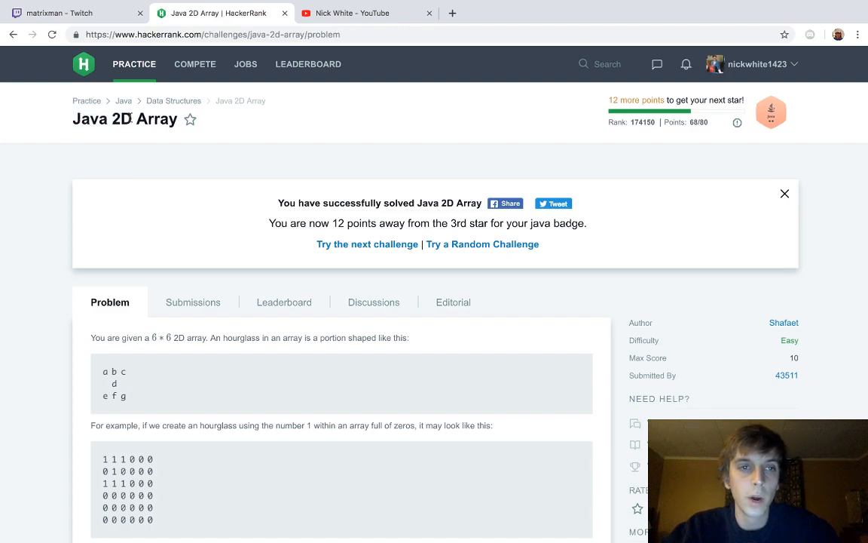
scroll("down", 3)
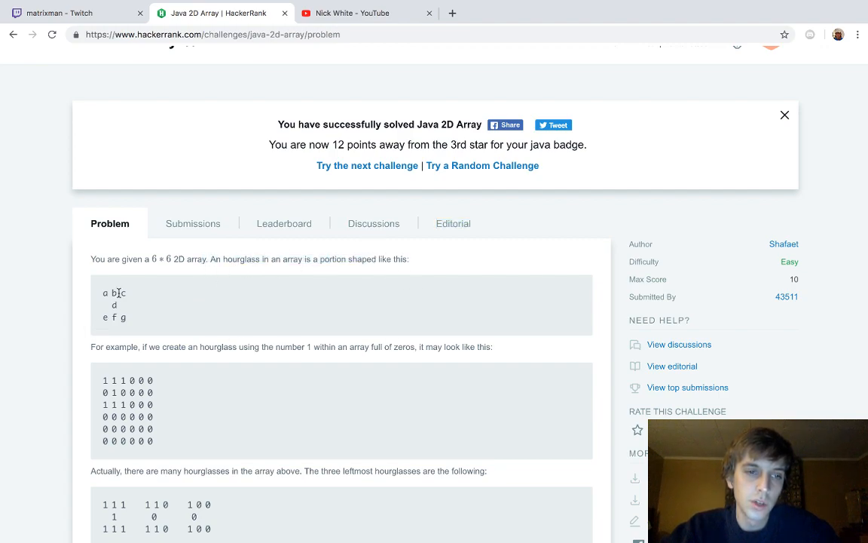
mouse_move(103, 304)
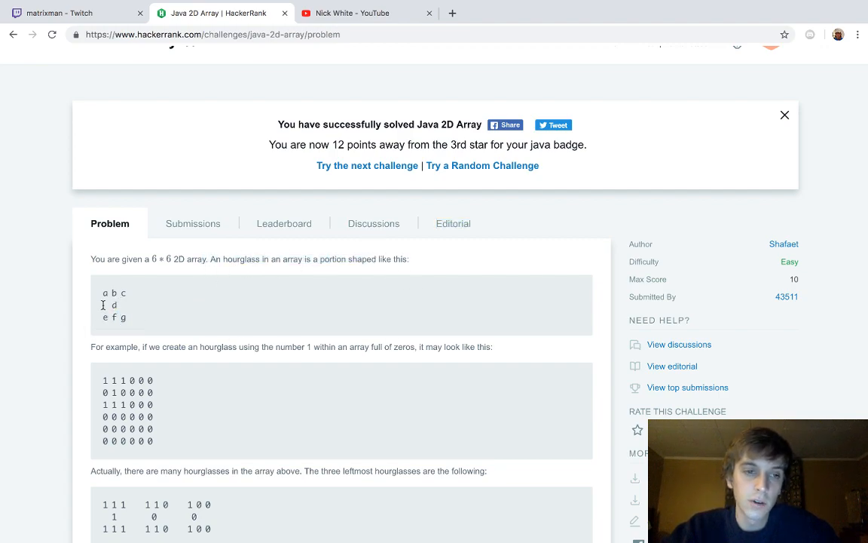
mouse_move(138, 321)
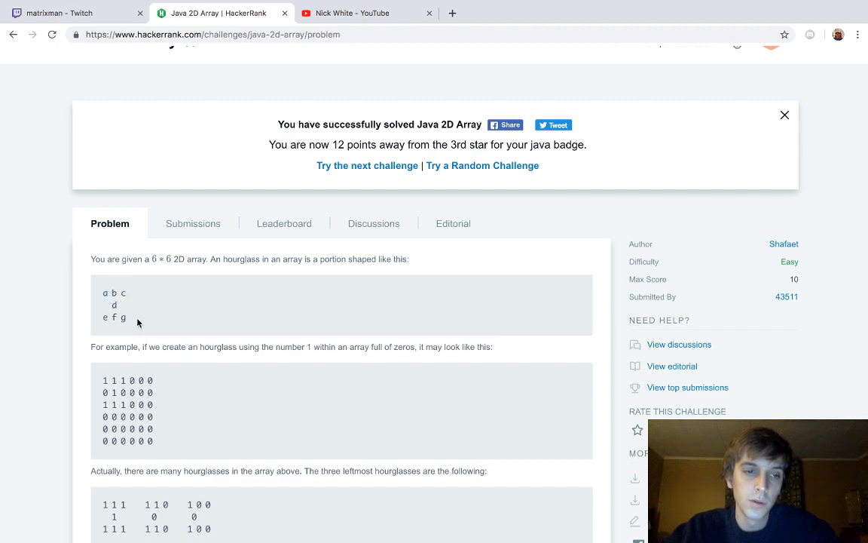
left_click(783, 115)
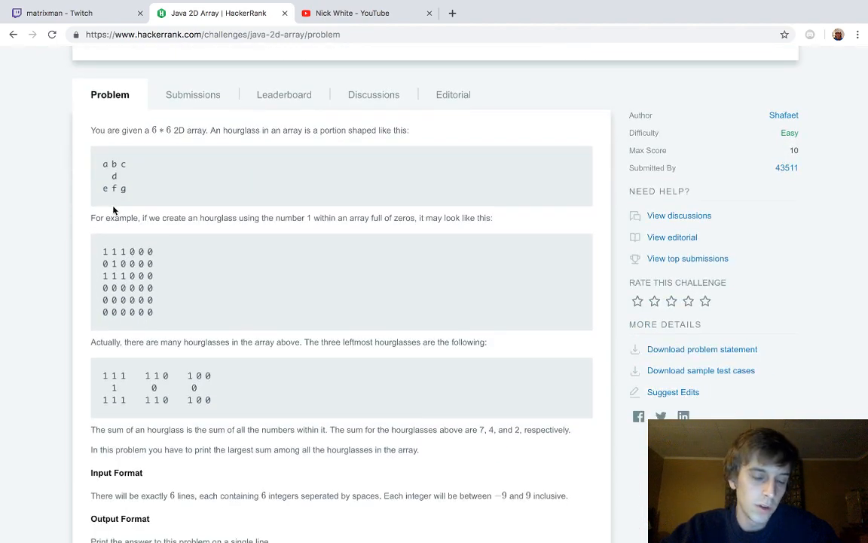
mouse_move(214, 244)
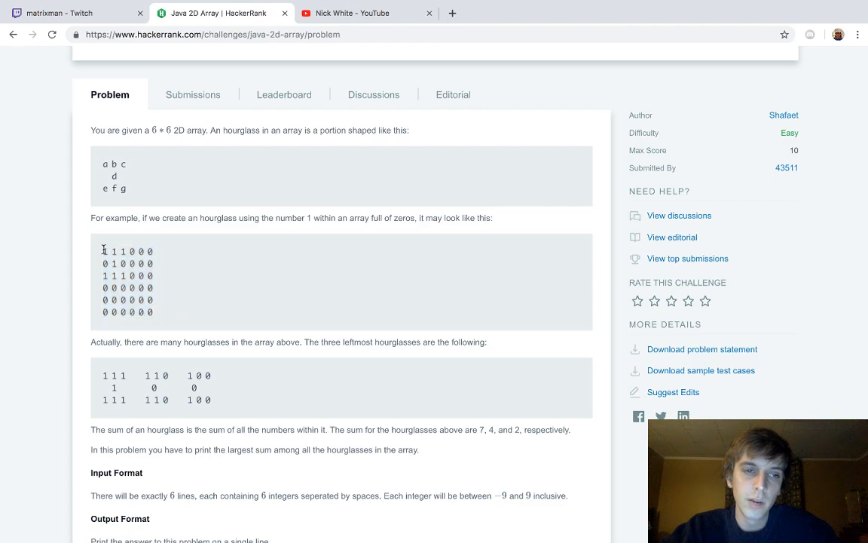
mouse_move(202, 283)
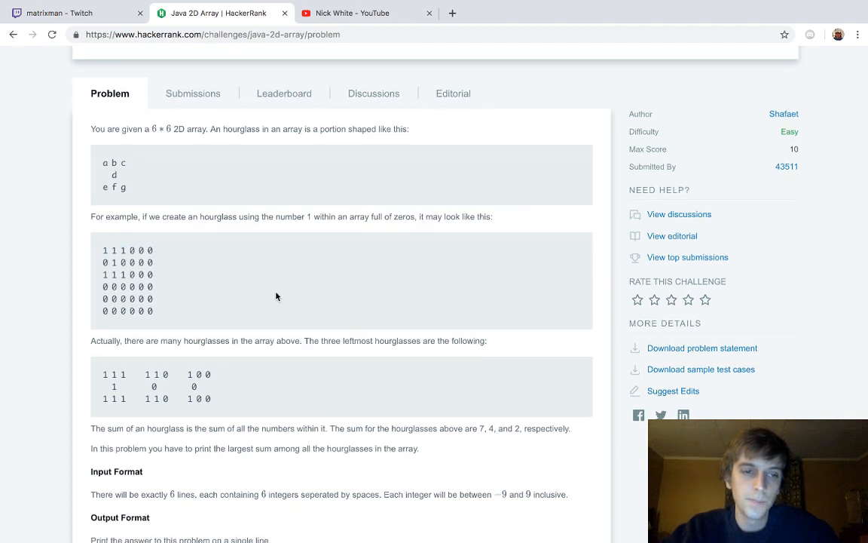
scroll("down", 3)
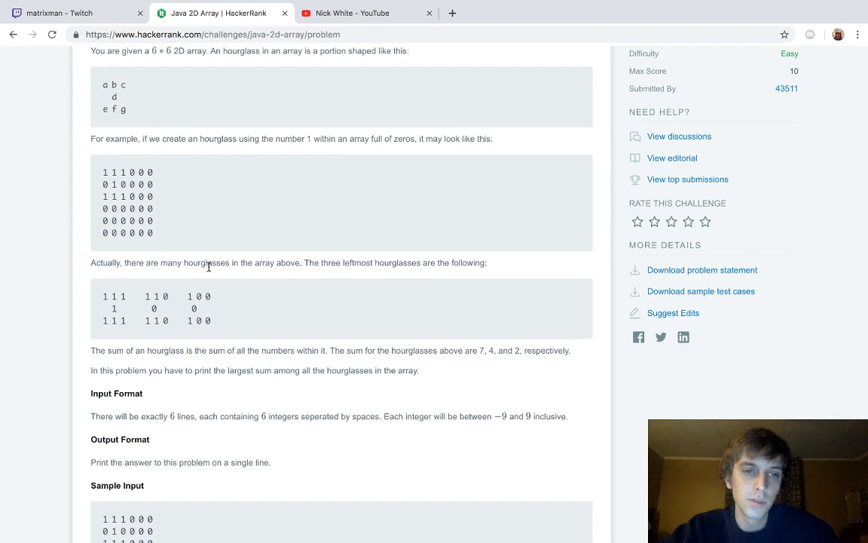
mouse_move(94, 127)
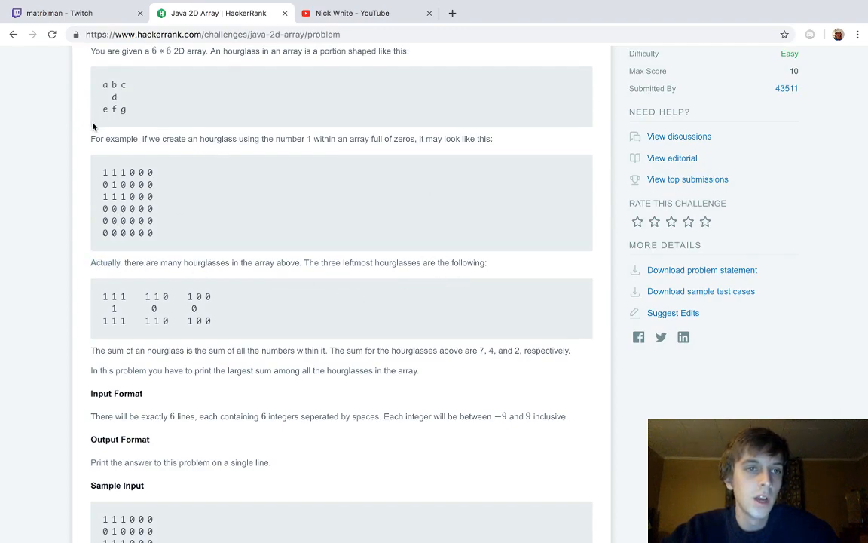
mouse_move(110, 208)
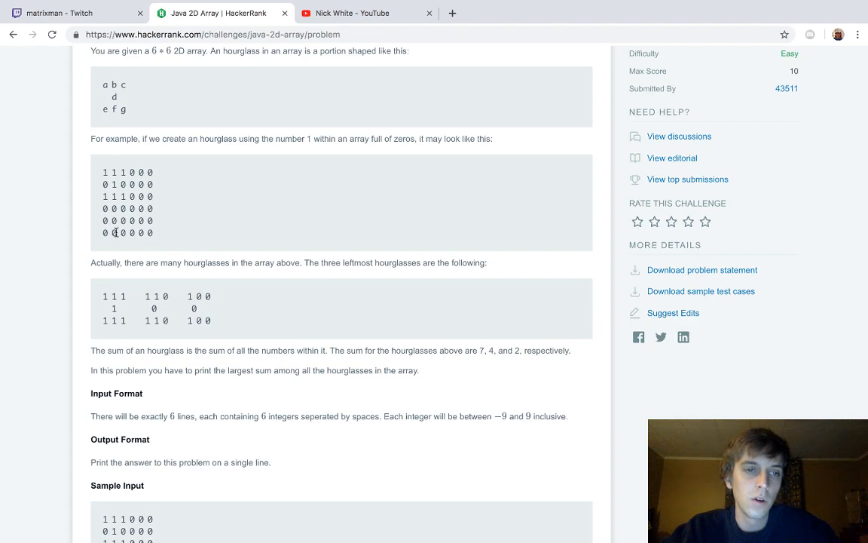
scroll("down", 3)
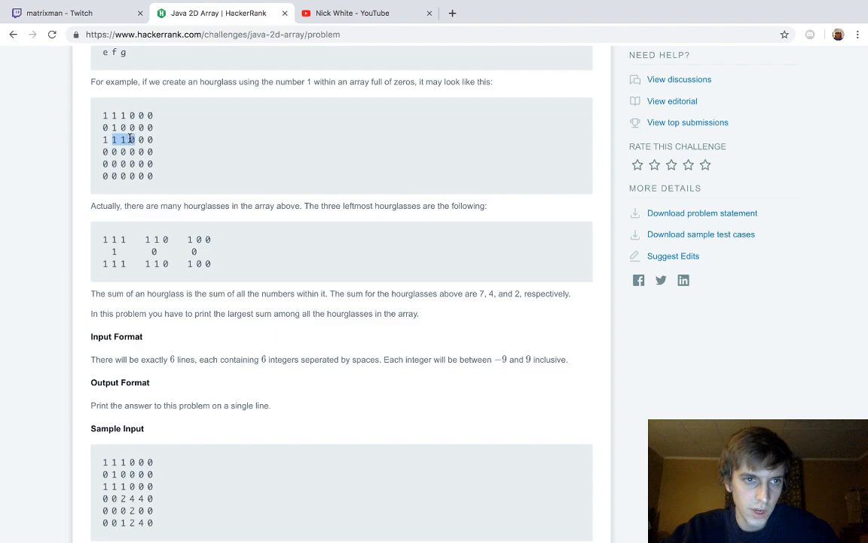
scroll("down", 3)
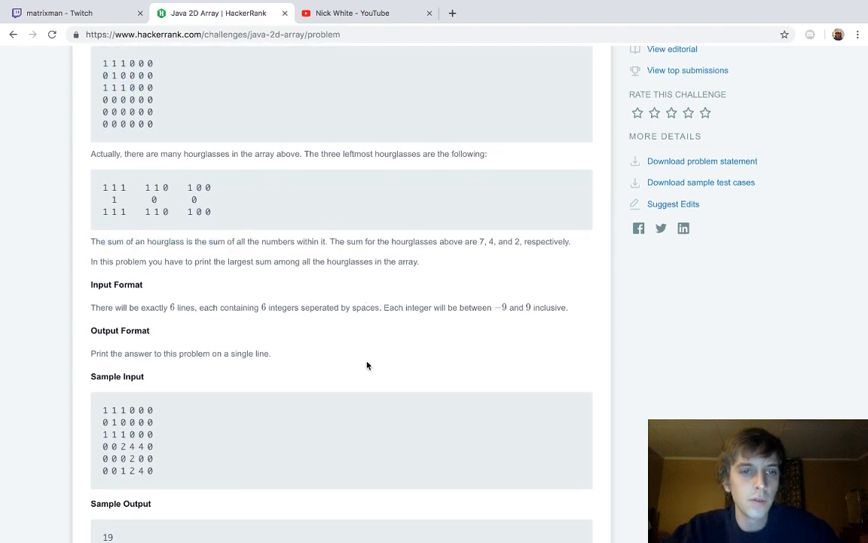
mouse_move(157, 187)
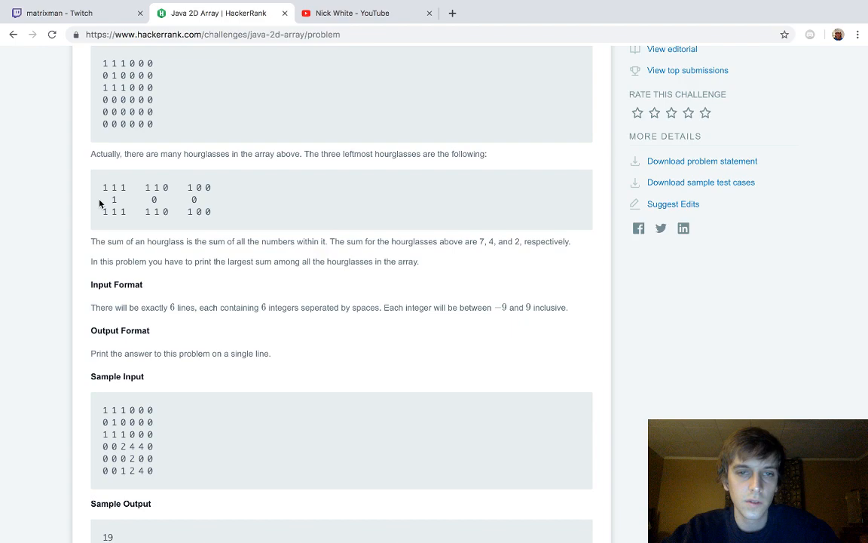
mouse_move(136, 184)
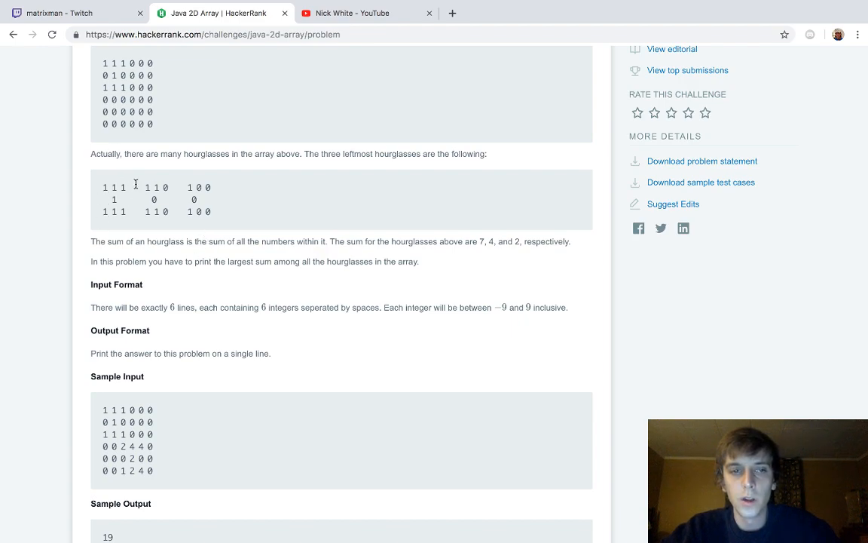
mouse_move(332, 259)
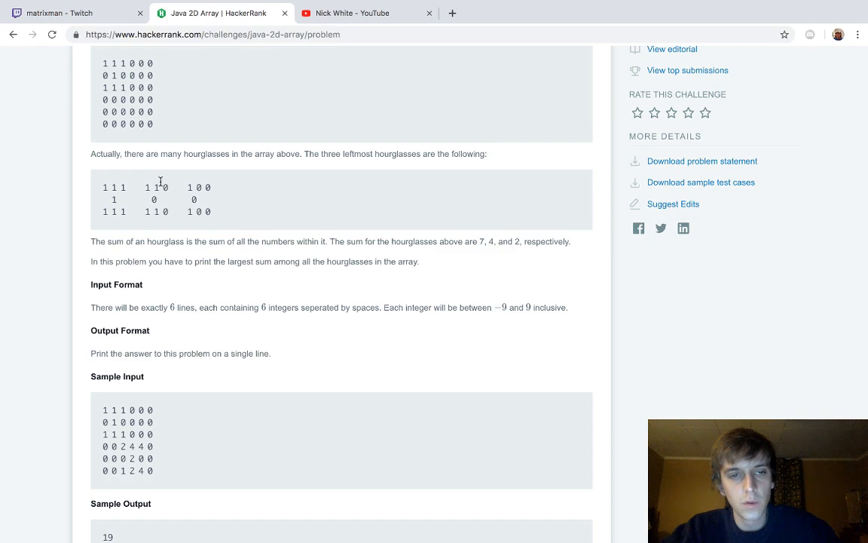
mouse_move(260, 303)
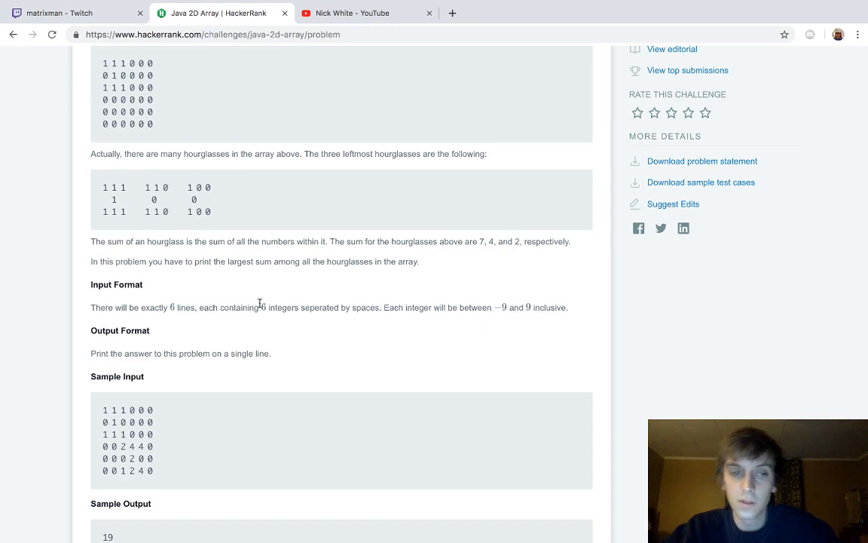
scroll("down", 3)
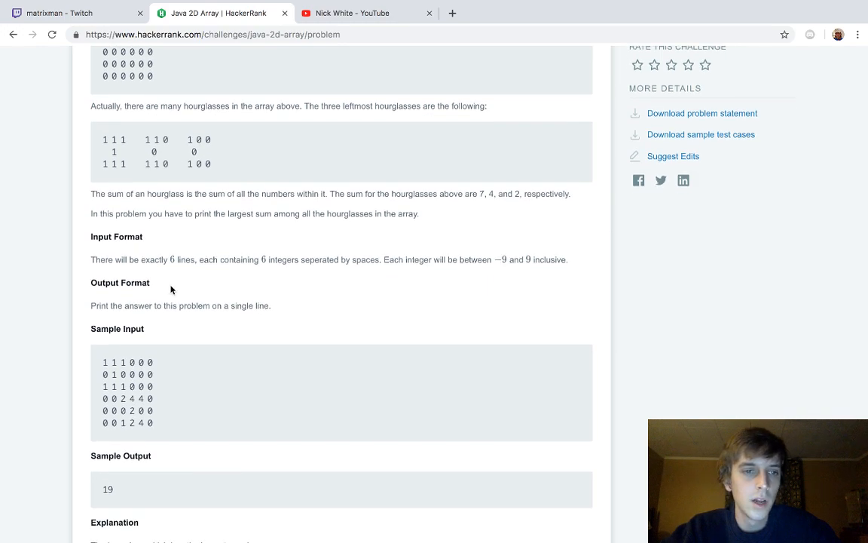
mouse_move(465, 253)
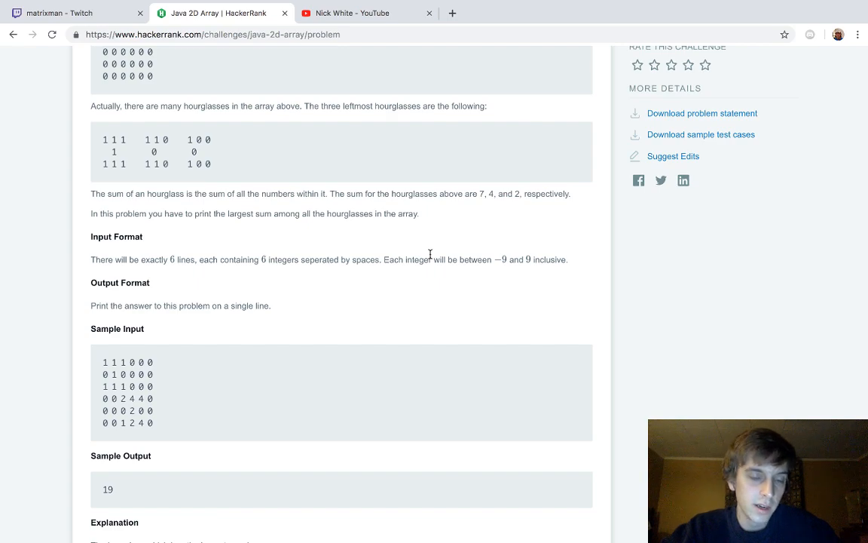
scroll("down", 3)
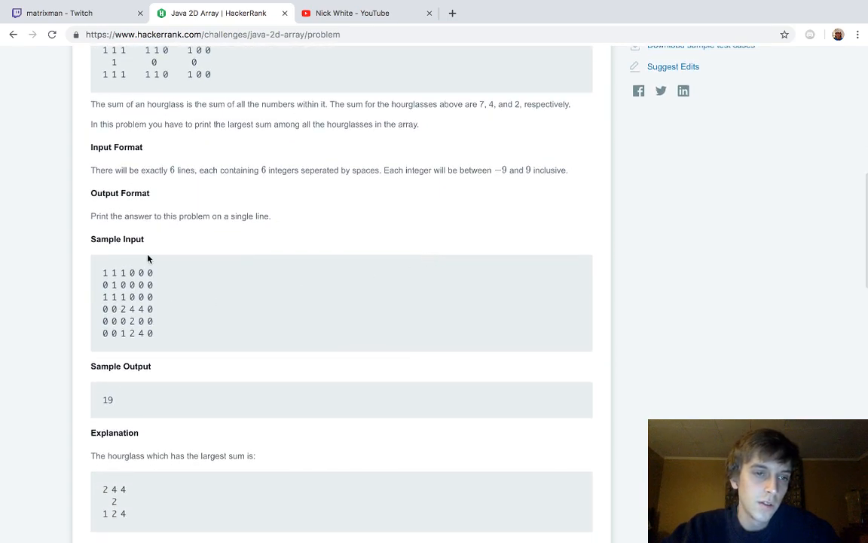
scroll("down", 3)
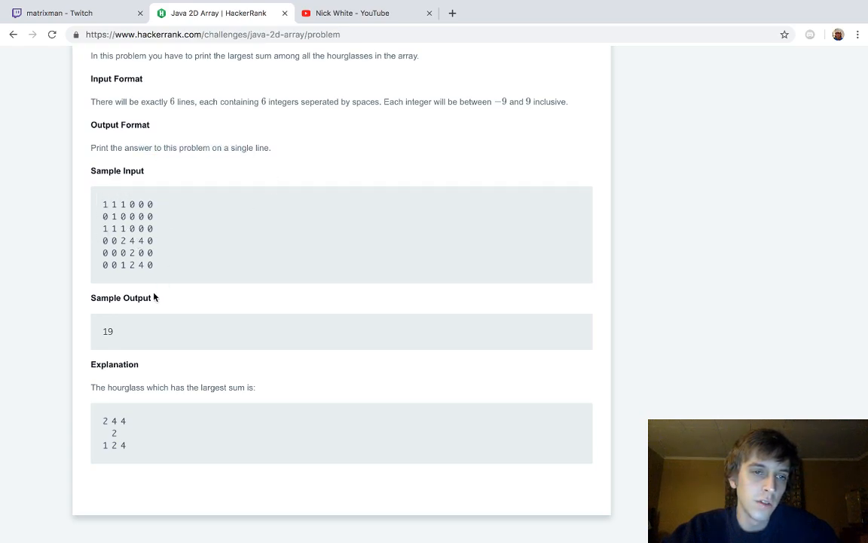
mouse_move(142, 243)
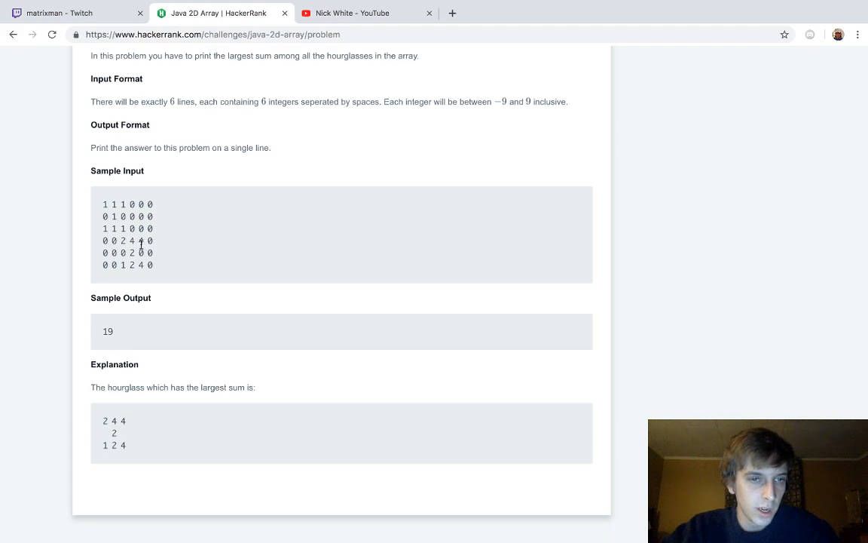
mouse_move(160, 235)
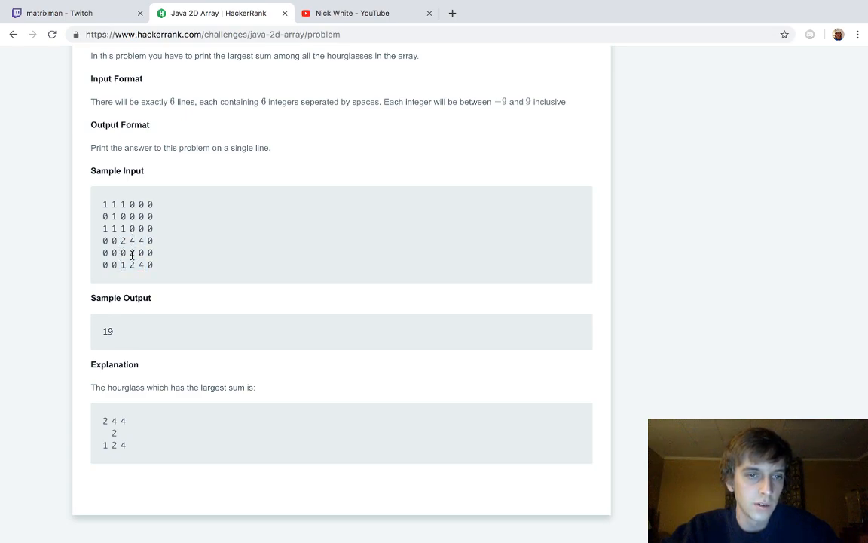
scroll("down", 3)
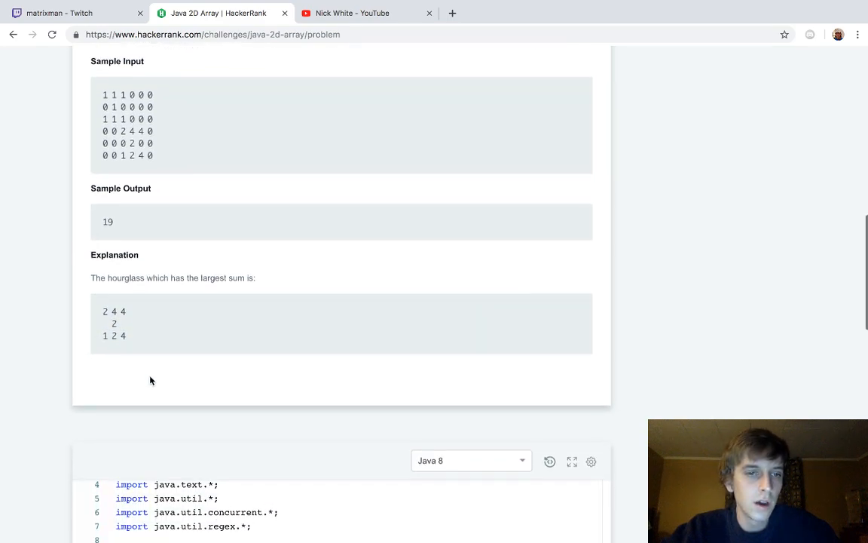
scroll("up", 3)
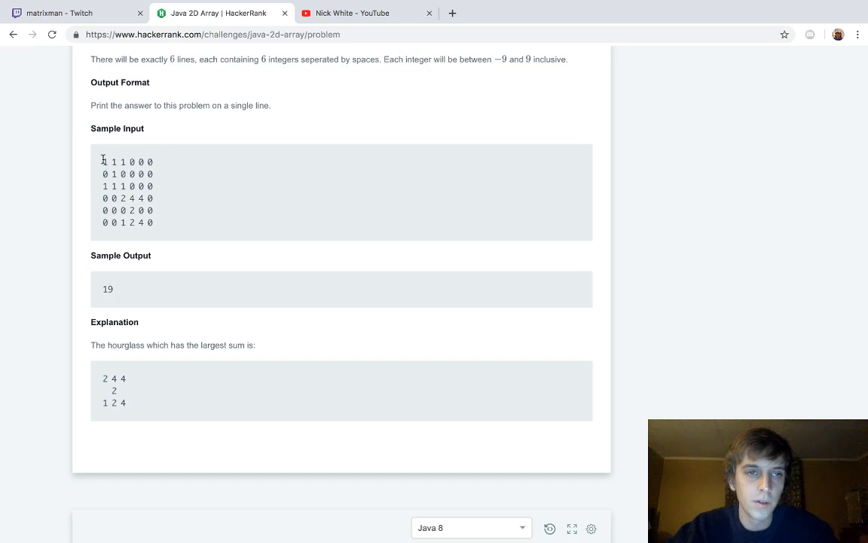
mouse_move(134, 162)
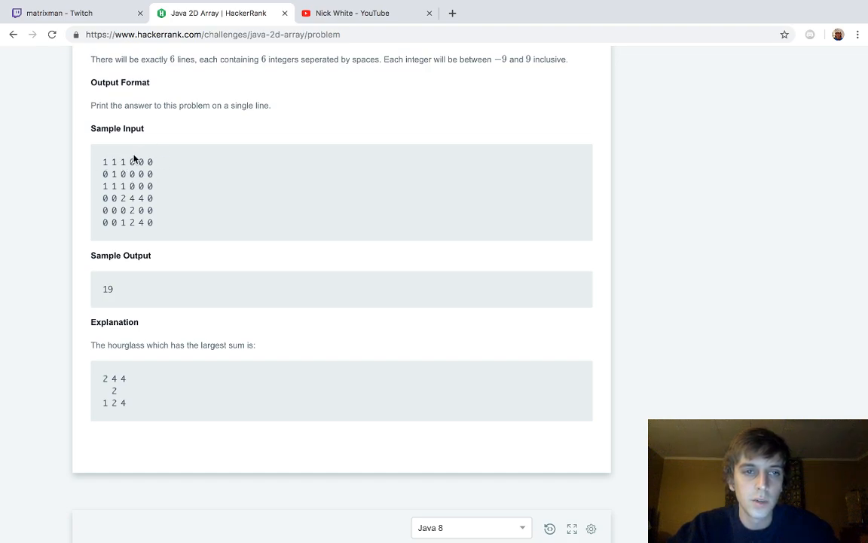
mouse_move(119, 194)
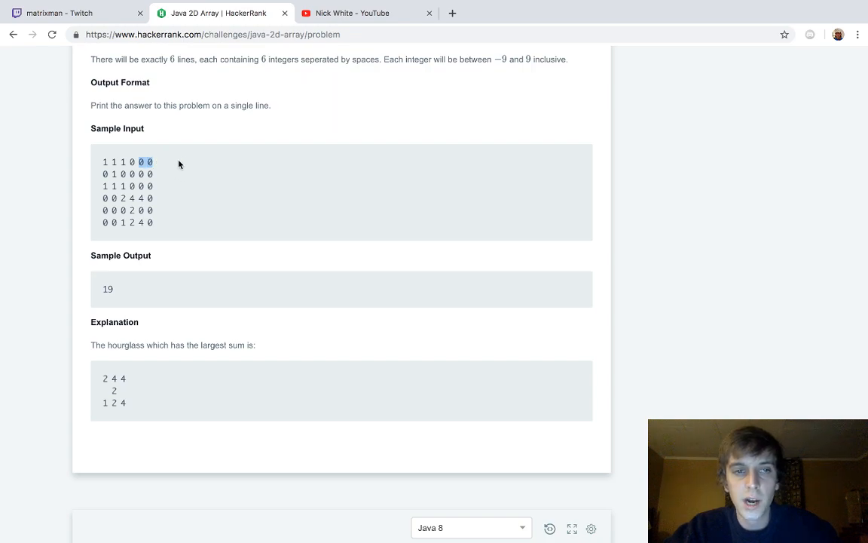
scroll("down", 3)
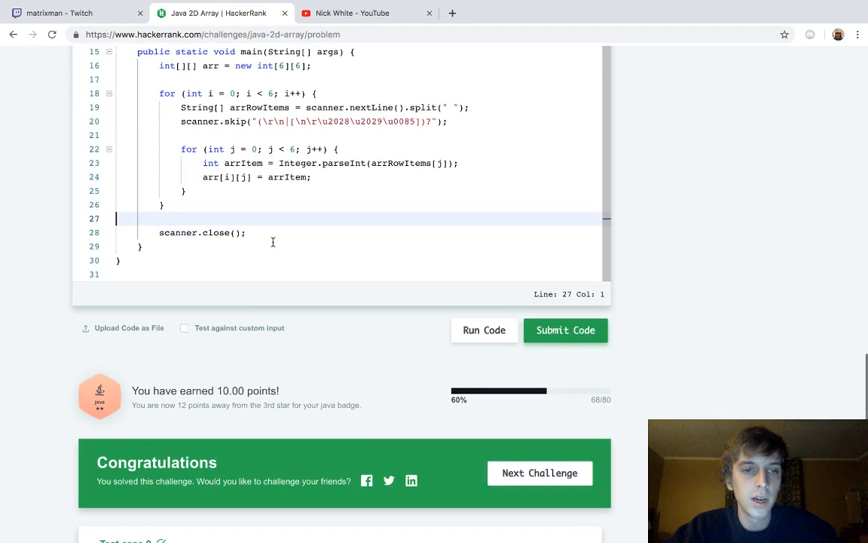
- Declare int max_hourglass_sum = -63; below scanner.close() in the Java solution
type("int ma")
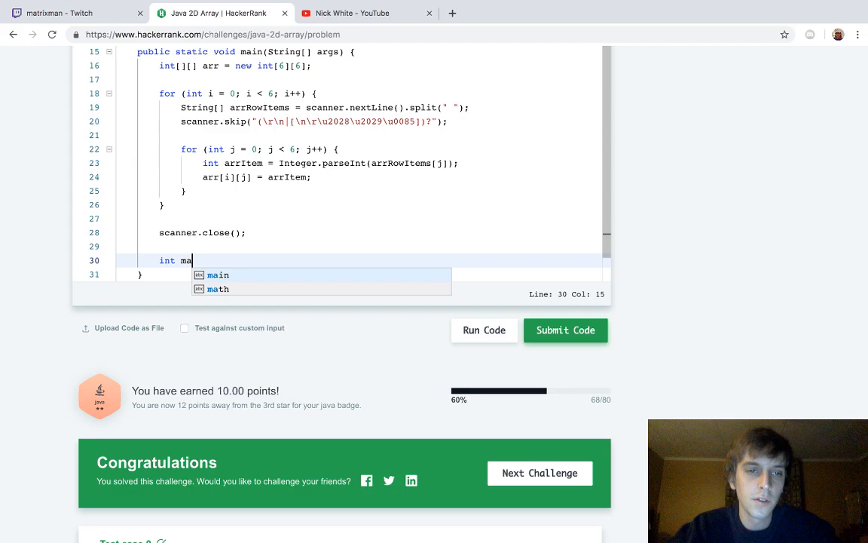
type("x_hourglas")
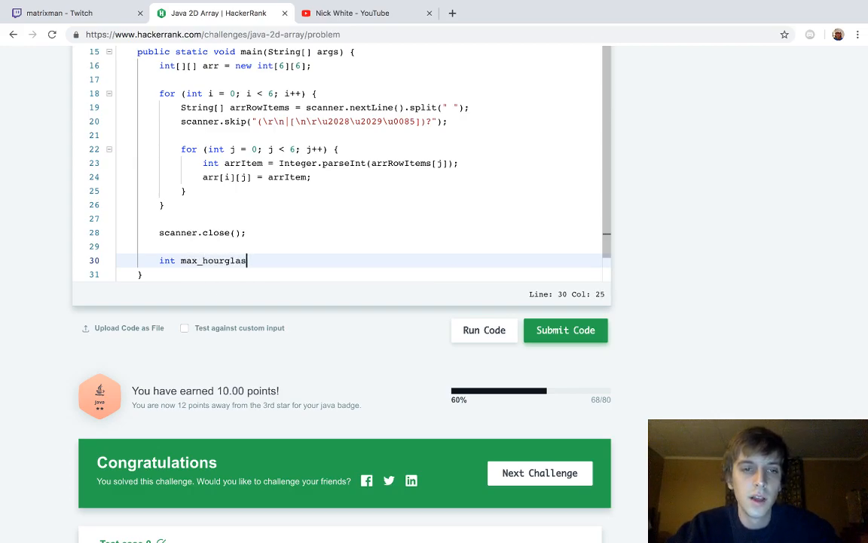
type("s_sum =")
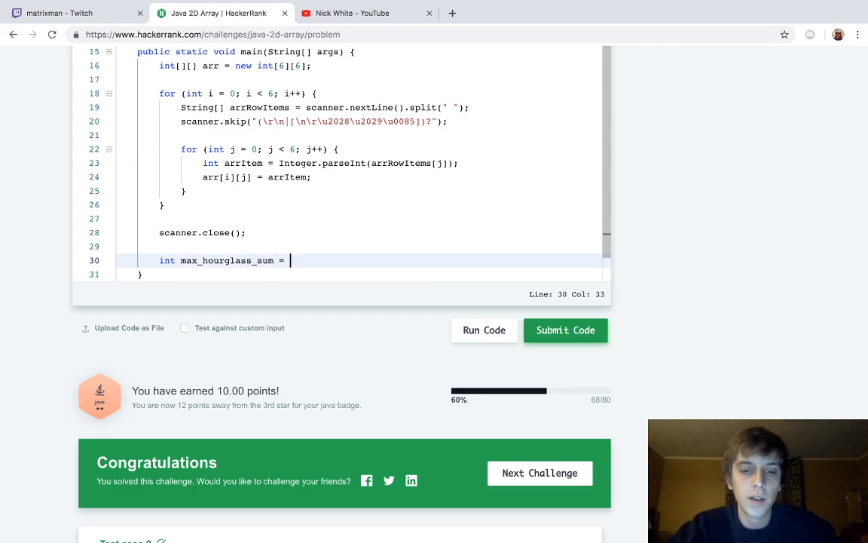
type("-63;")
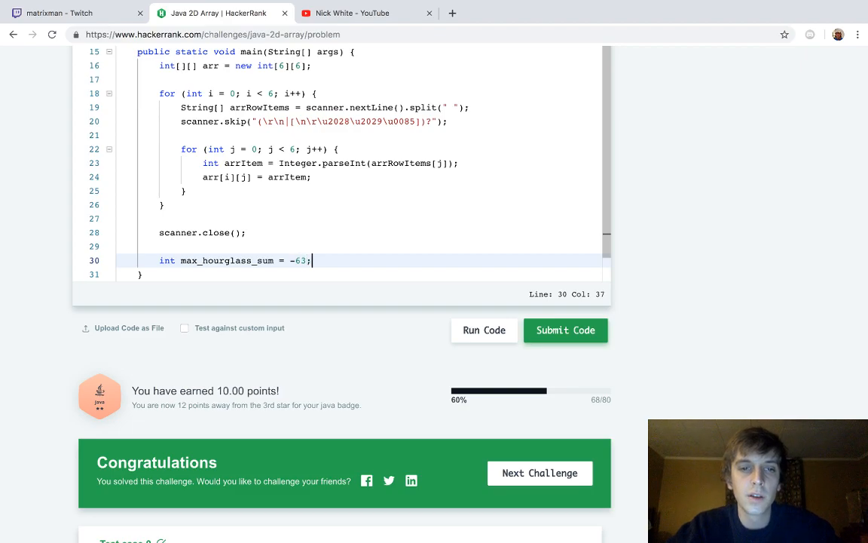
scroll("up", 3)
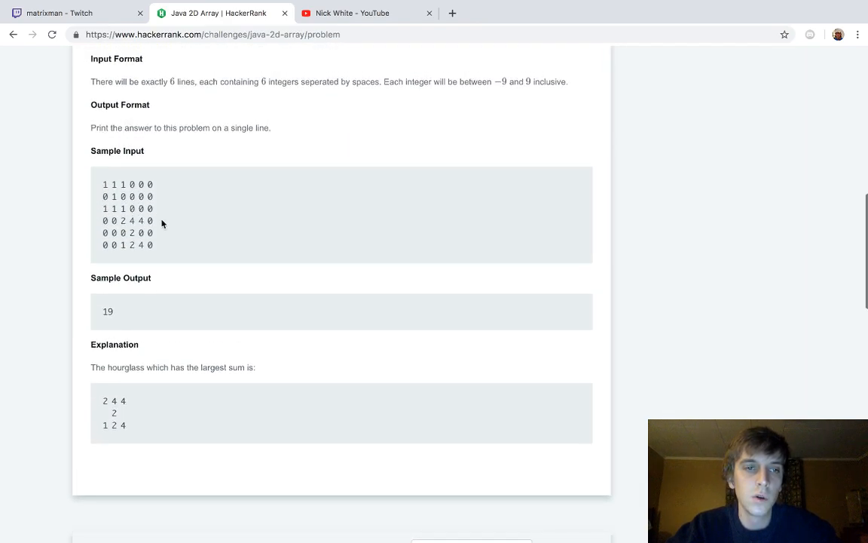
mouse_move(166, 241)
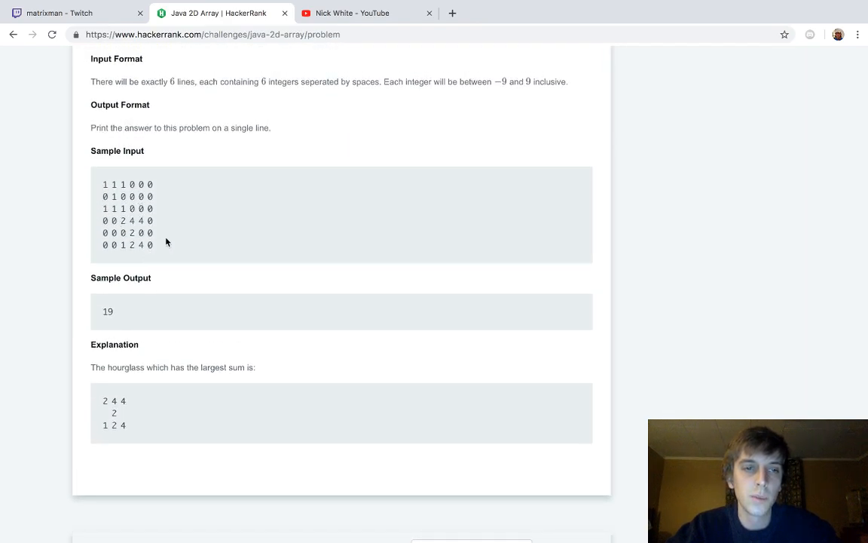
scroll("down", 3)
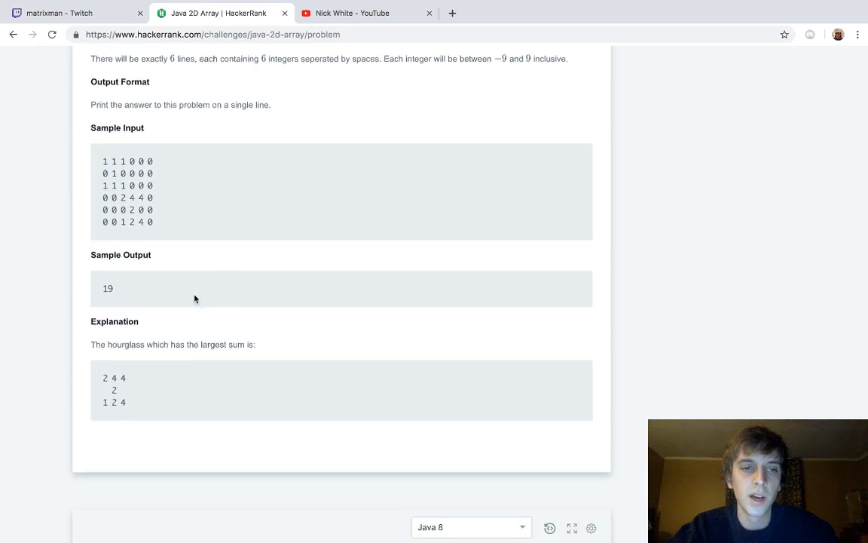
scroll("down", 3)
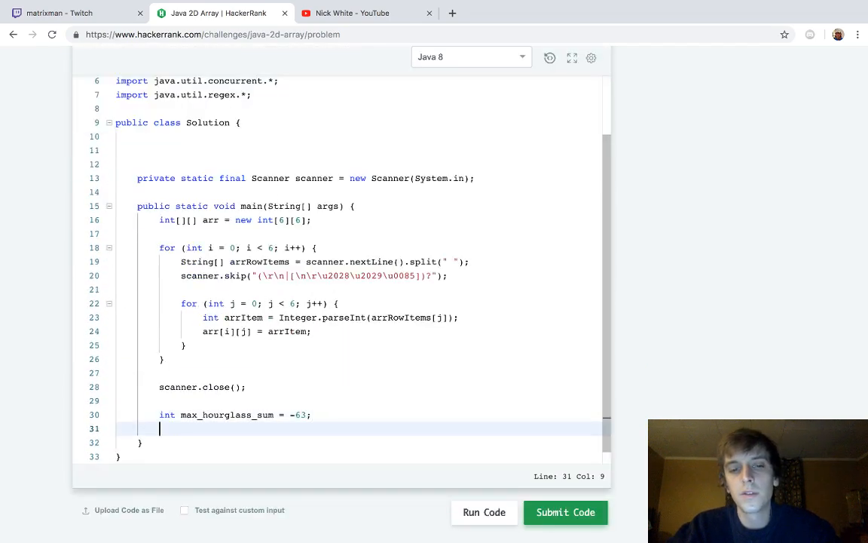
- Write nested for loops with i and j each running from 0 to 3 inclusive
key("Return")
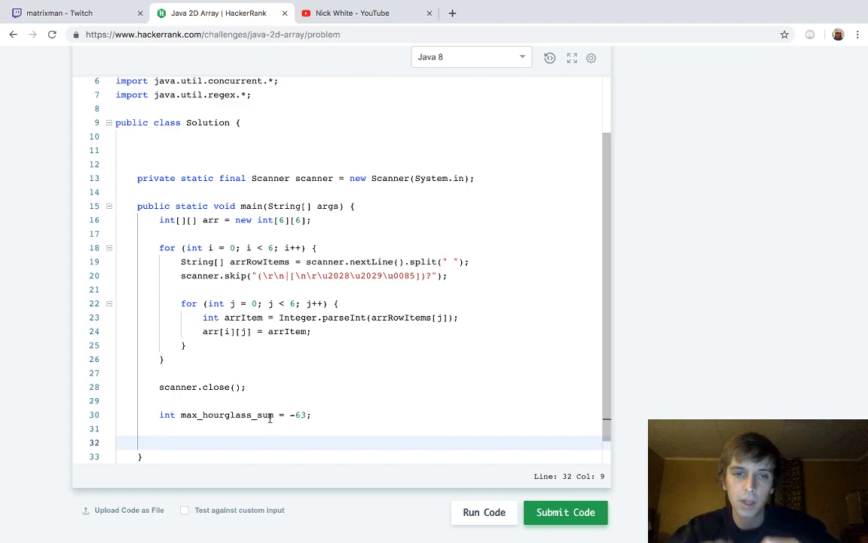
scroll("down", 3)
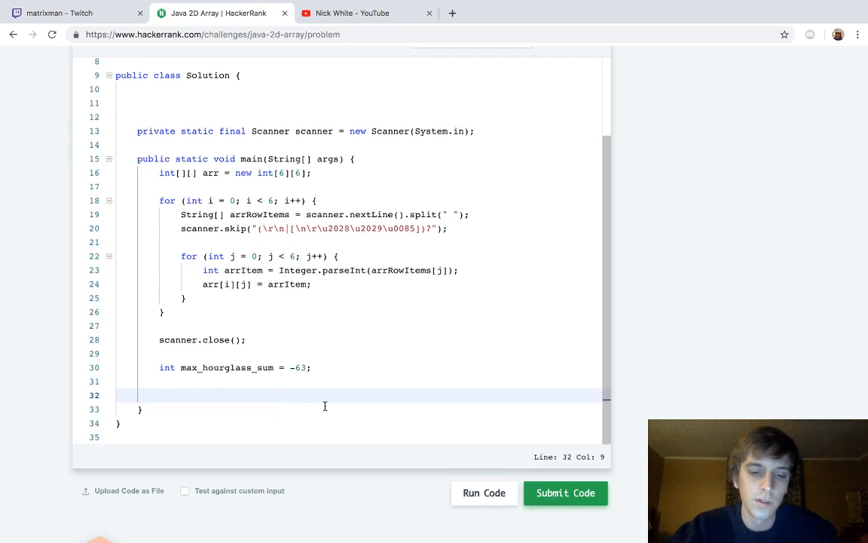
type("for (int i=0; i<")
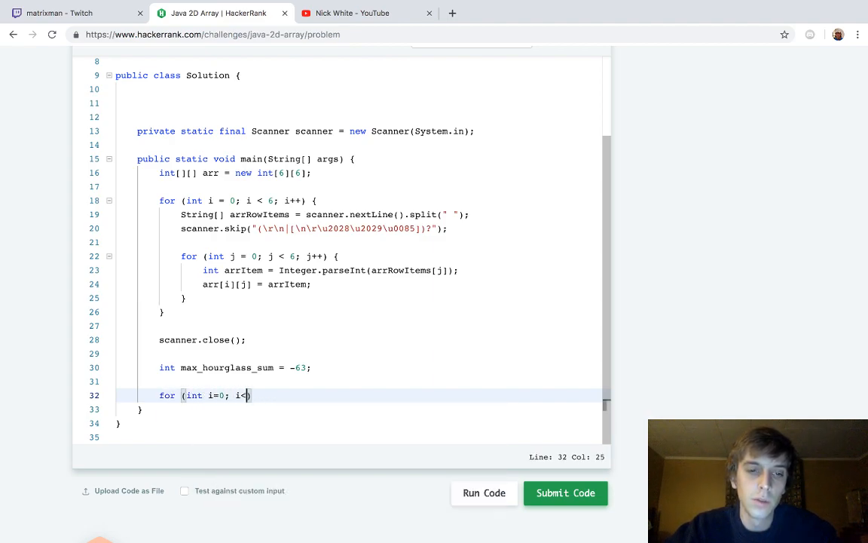
type("=3; i++")
type("for (int j=0; ")
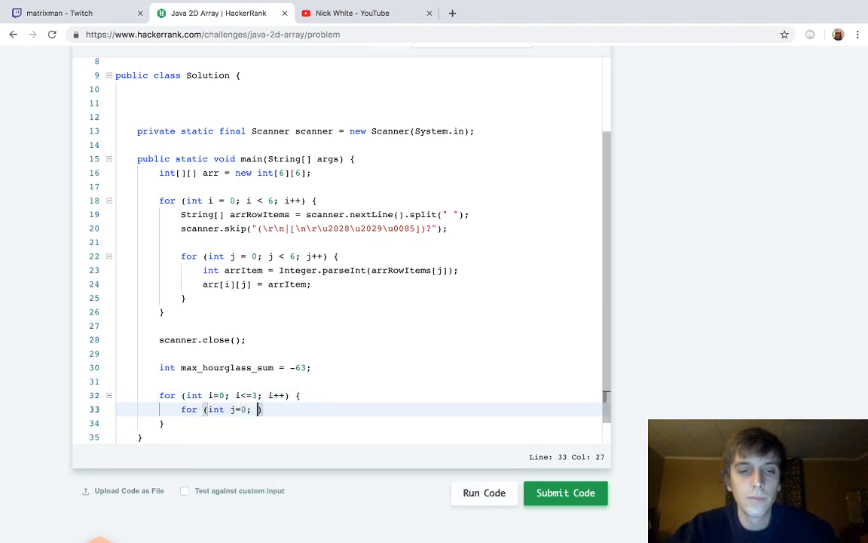
type("j<=3")
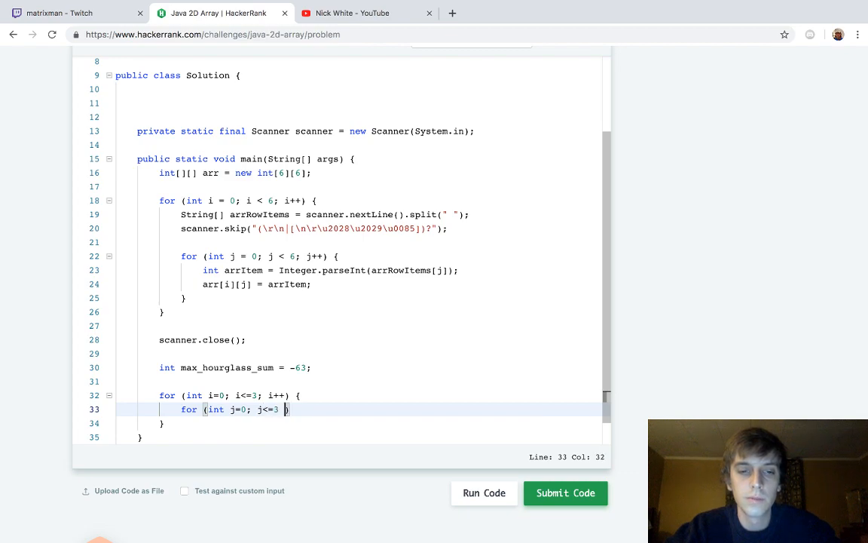
type("; j++)")
type("int current_sum = ar")
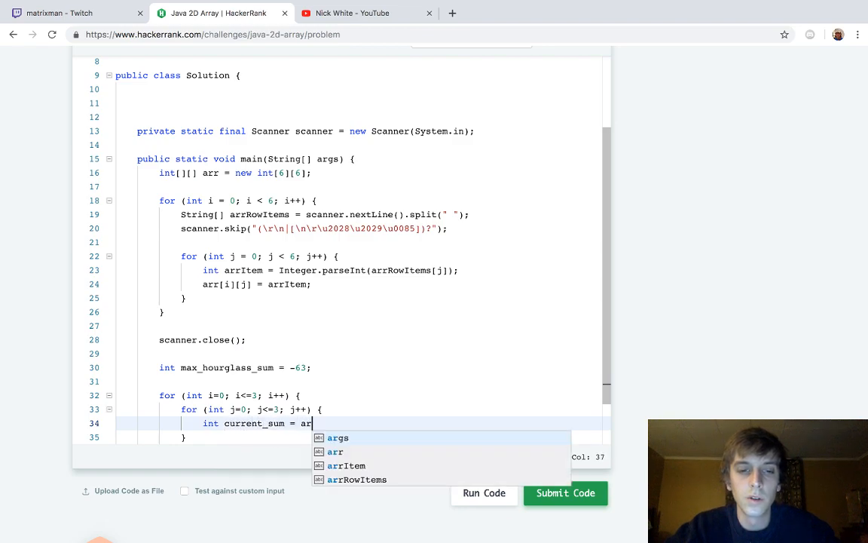
- Scroll up to review the sample input while starting the current_sum line from arr
scroll("up", 3)
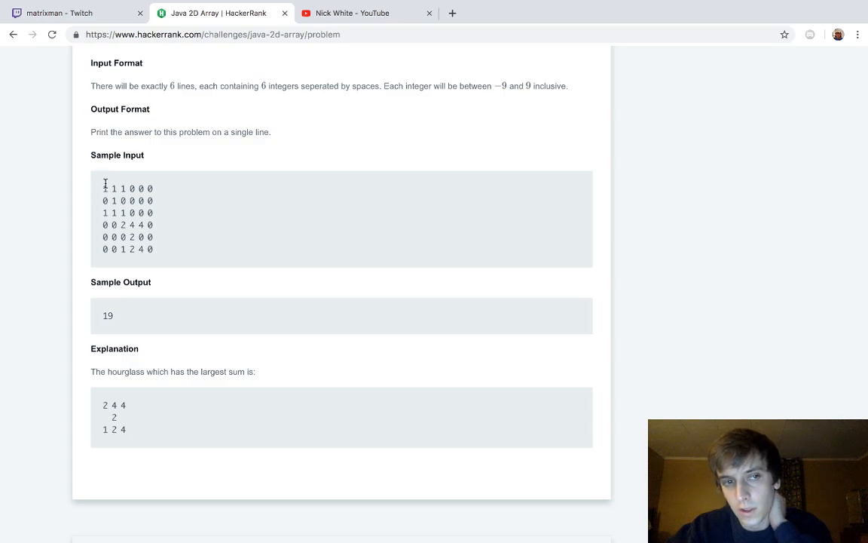
mouse_move(102, 184)
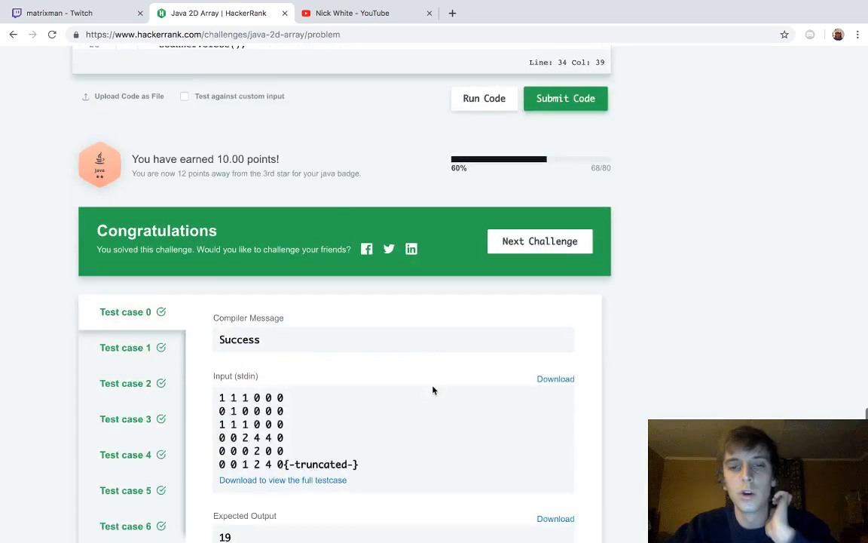
scroll("up", 3)
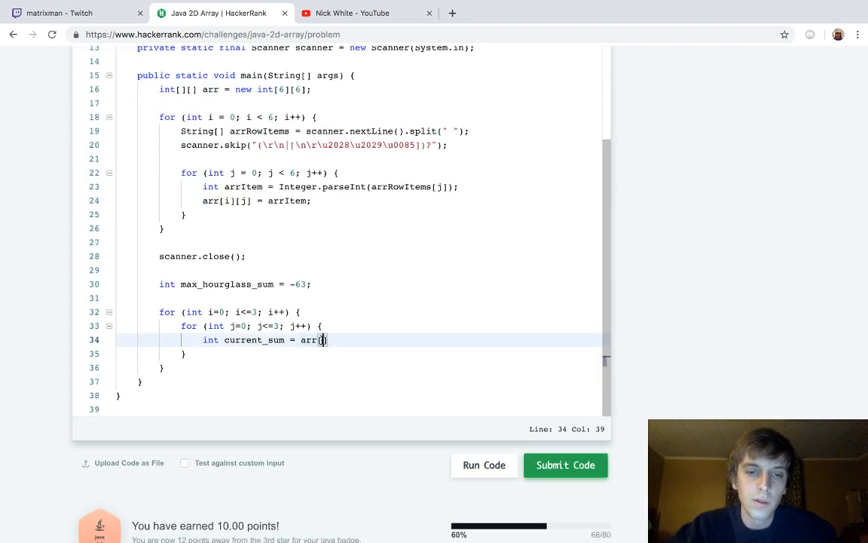
- Sum the top row arr[i][j], arr[i][j+1], arr[i][j+2] and centre arr[i+1][j+1] into current_sum
type("[i][j] +")
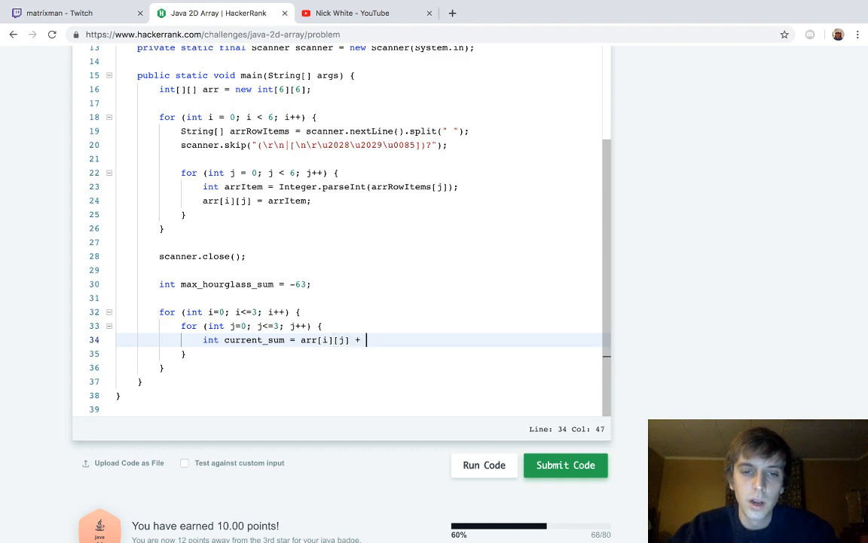
type("arr[i][j+")
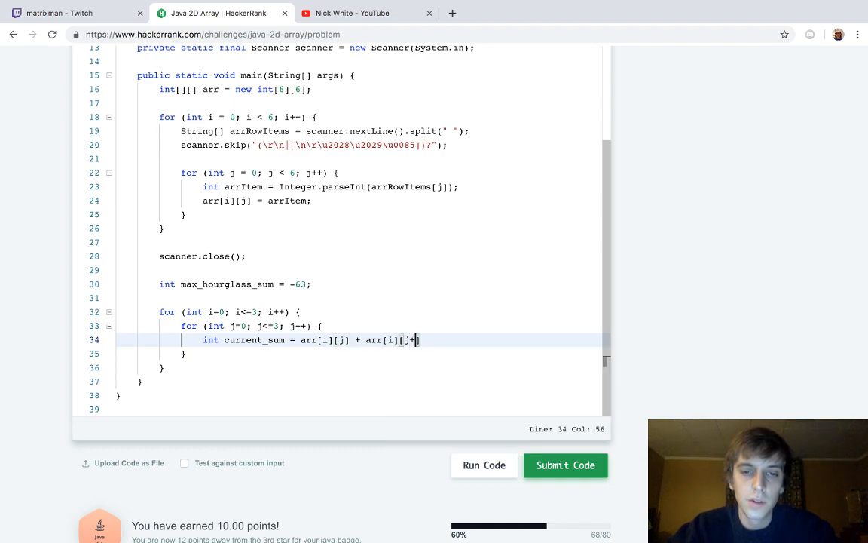
type("1] +")
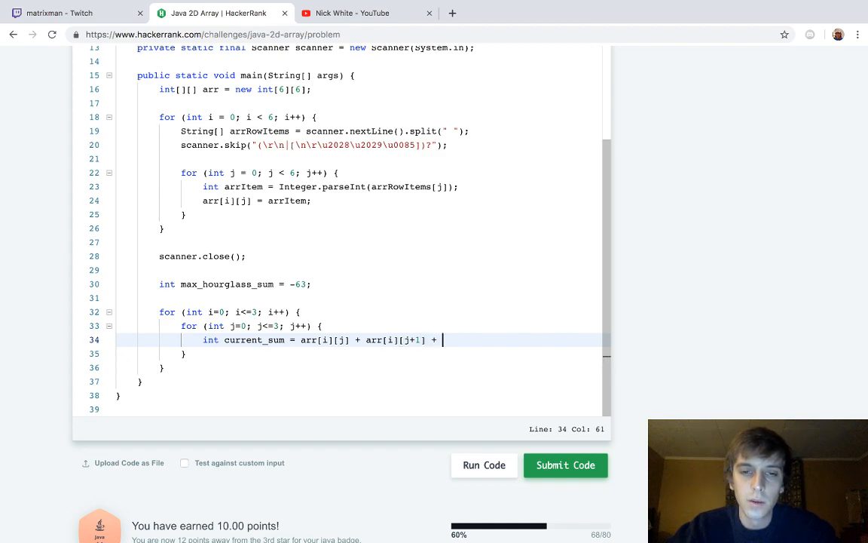
type("arr[i][j+2] + arr[i")
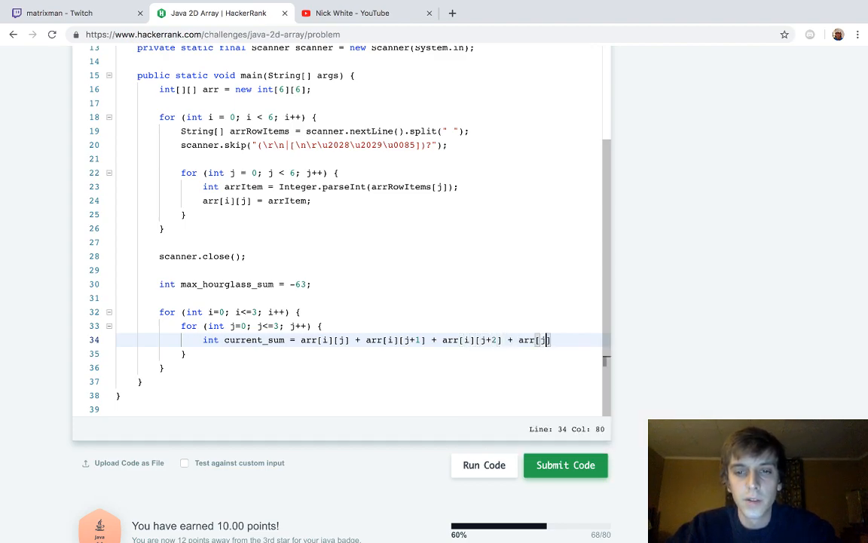
type("i")
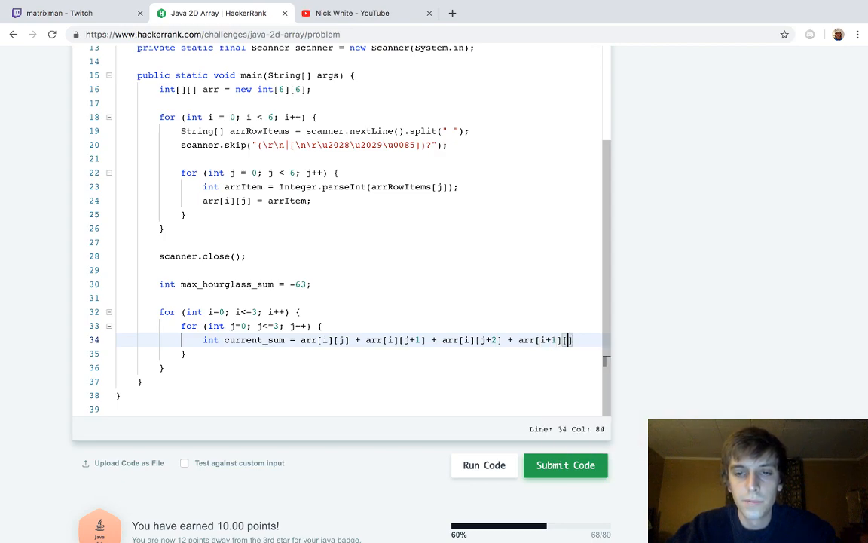
type("[j+1]")
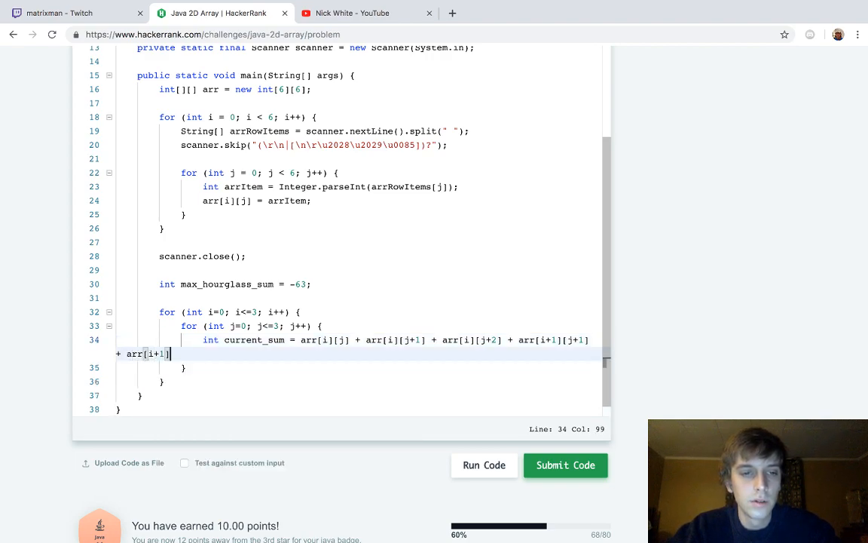
type("2")
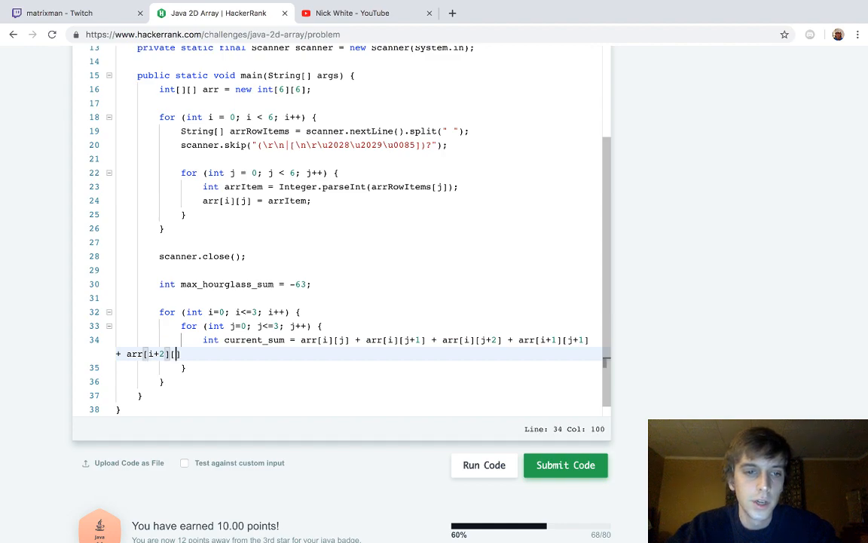
type("0")
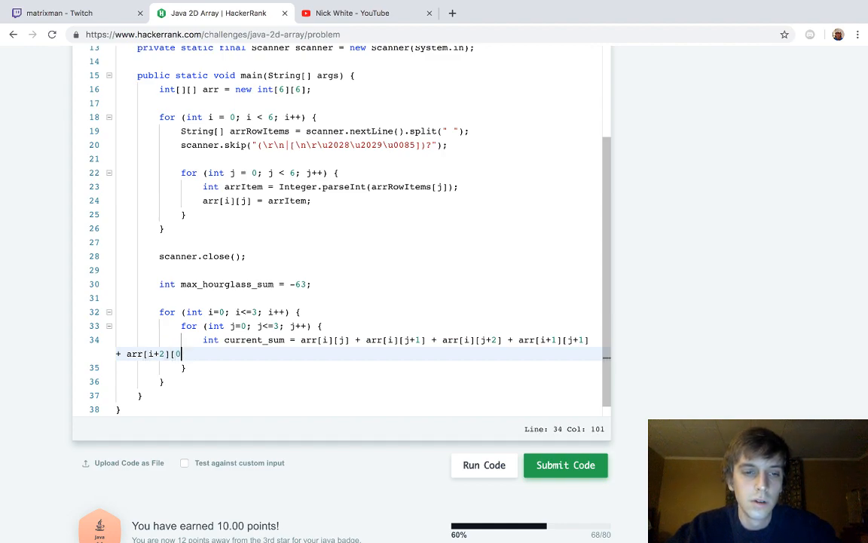
type("] +")
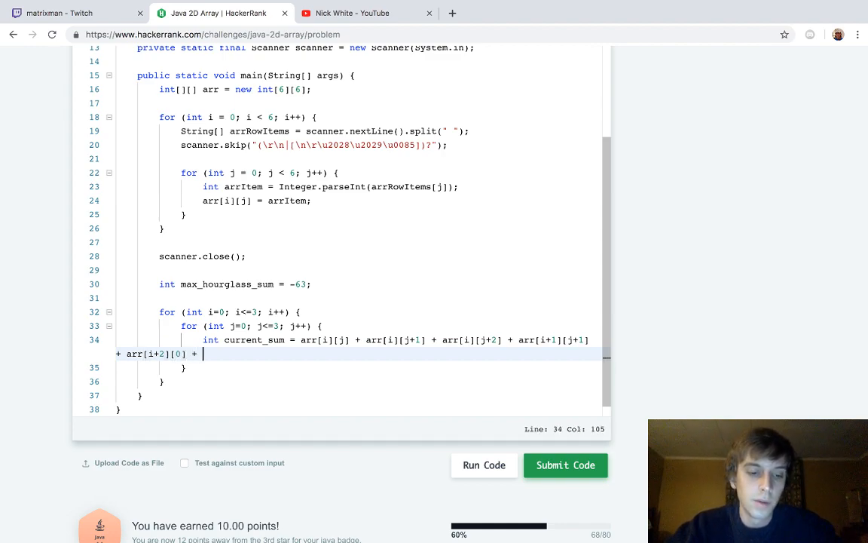
- Add the bottom row arr[i+2][j], arr[i+2][j+1], arr[i+2][j+2]; and begin the if (current_sum check
type("arr[i+2][j+1")
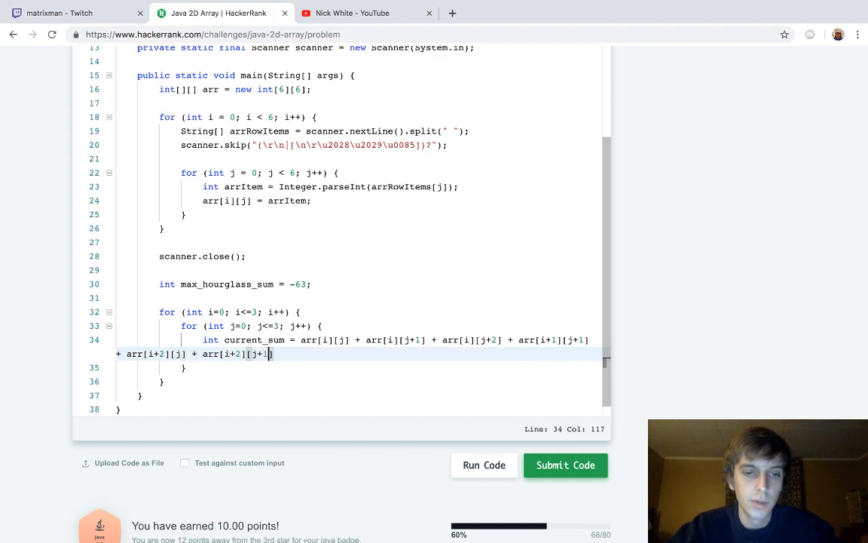
type("+ arr[")
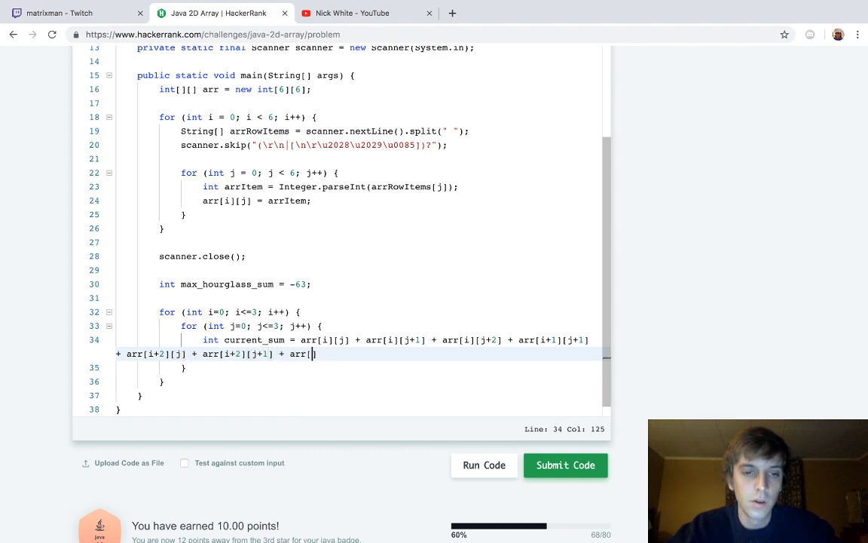
type("i+2]")
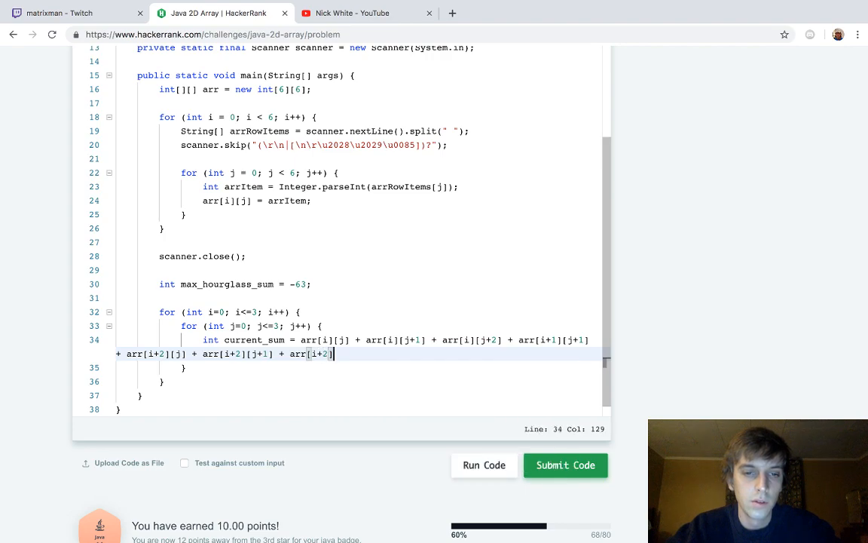
type("[j+2];")
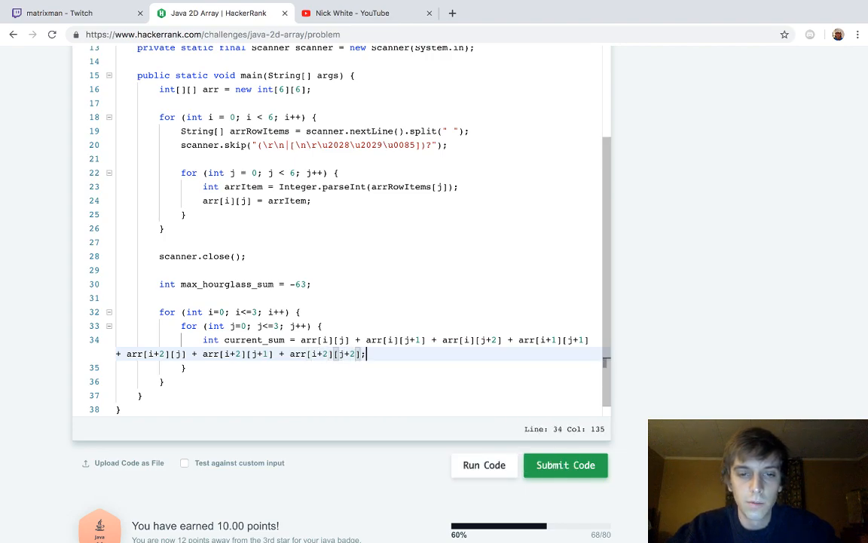
type("if (current_sum > max_hourglass_sum")
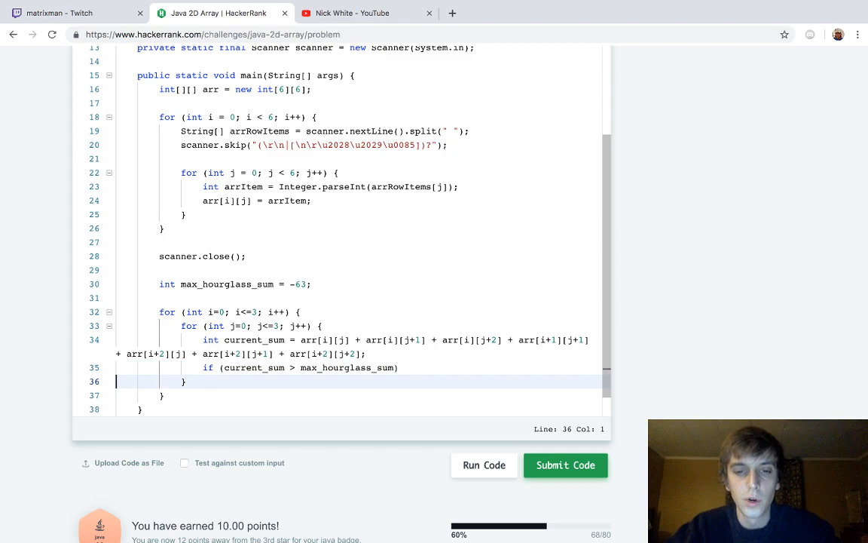
- Assign current_sum to max_hourglass_sum inside the if block when it is larger
type("{")
type("max_hourglass_sum =")
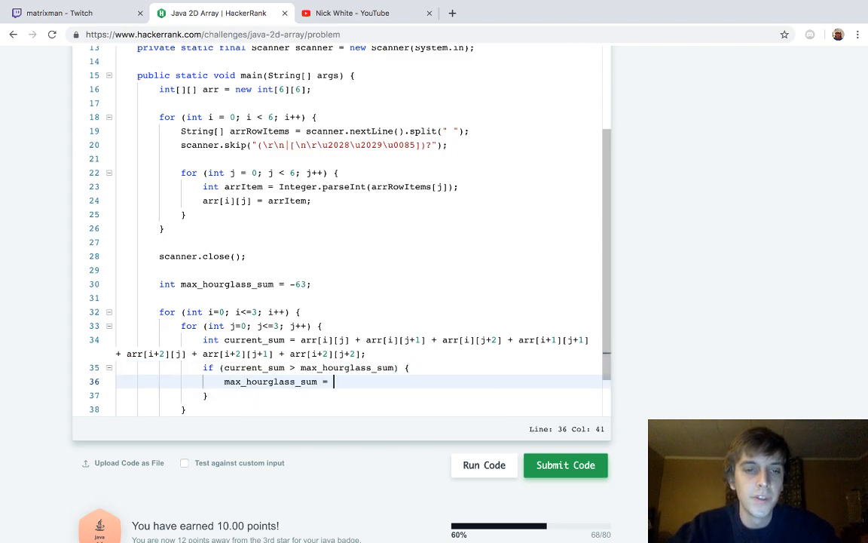
type("current_sum;")
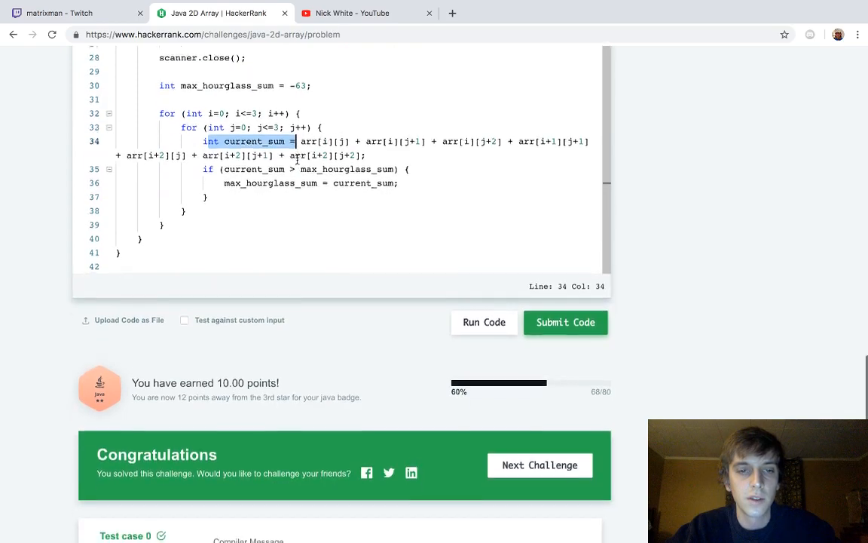
scroll("up", 3)
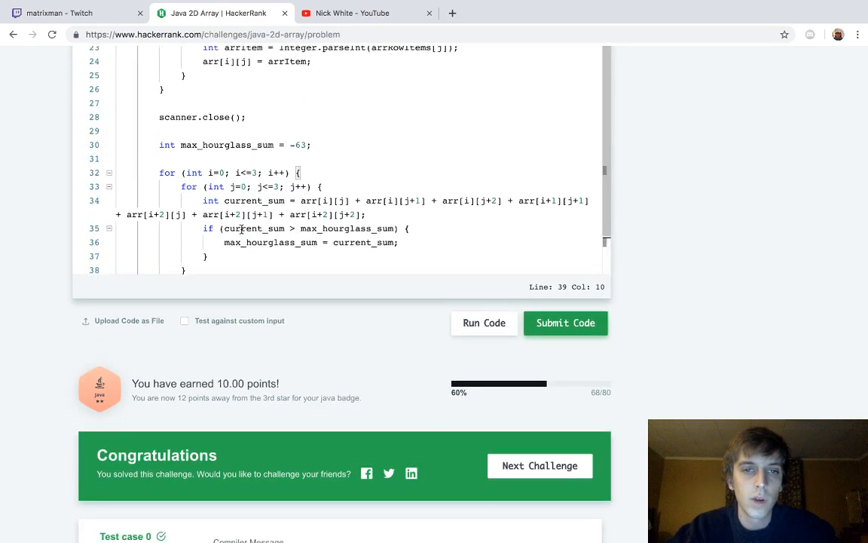
scroll("down", 3)
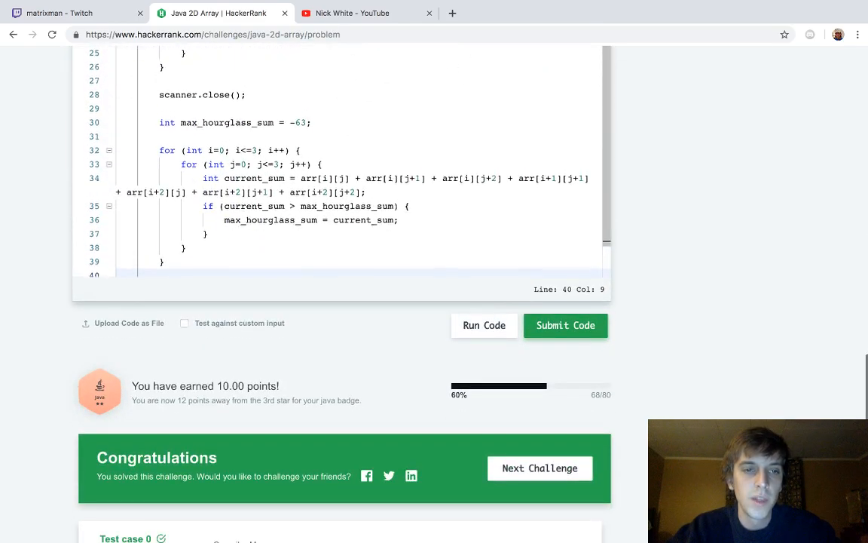
- Print max_hourglass_sum with System.out.println after both loops
type("s")
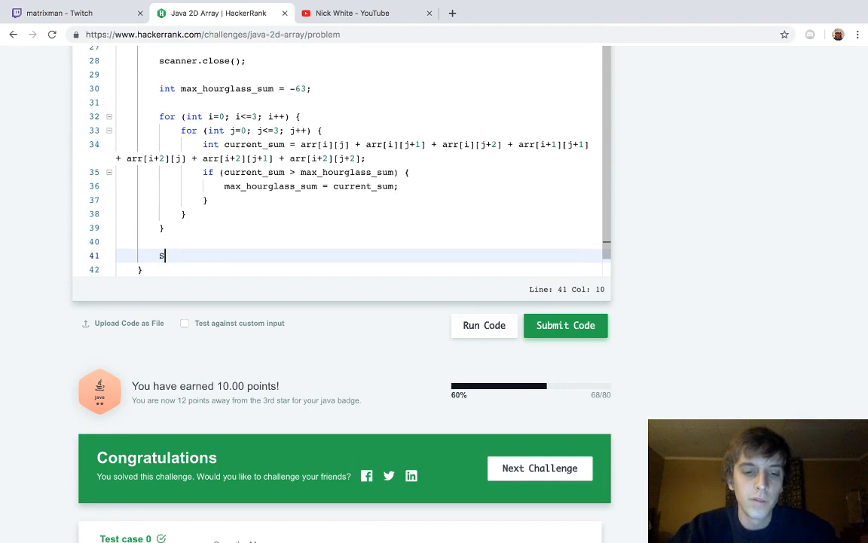
type("ystem.out.printl")
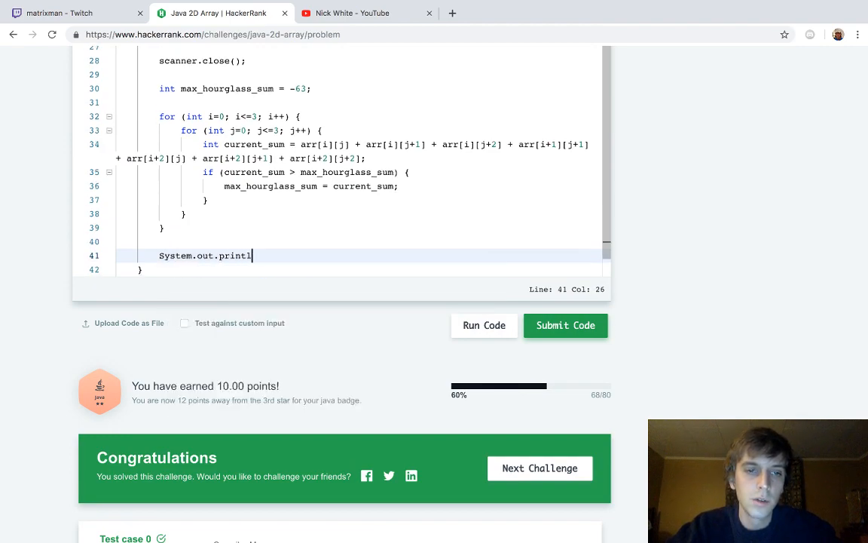
type("(max_hourglass_sum);")
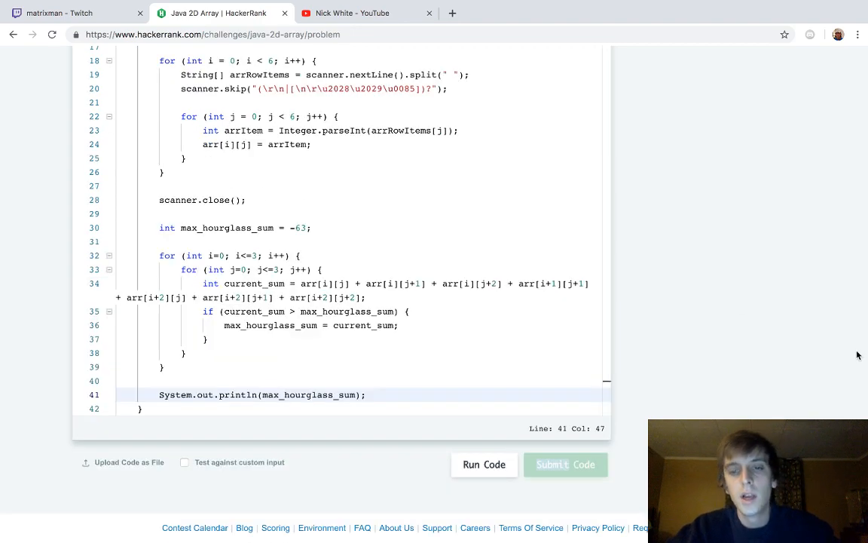
- Submit the code and review the passing test cases and success banner
left_click(565, 464)
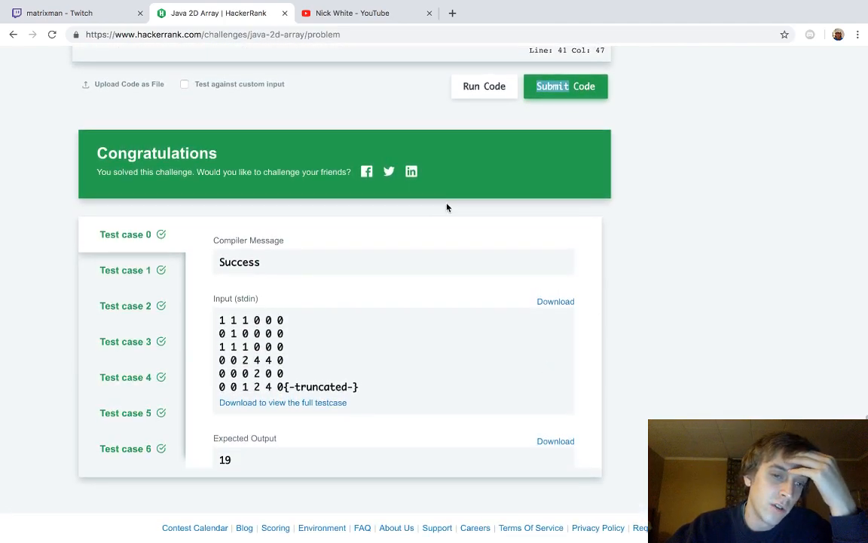
scroll("up", 3)
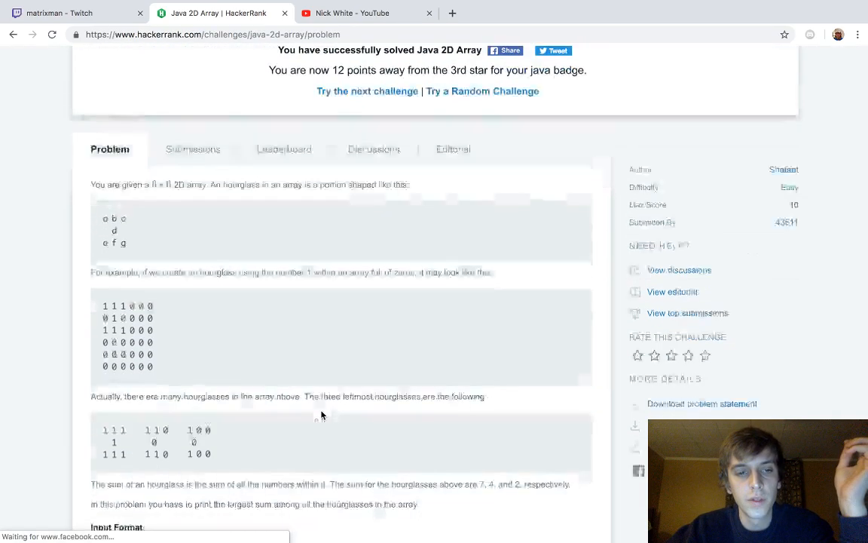
scroll("down", 3)
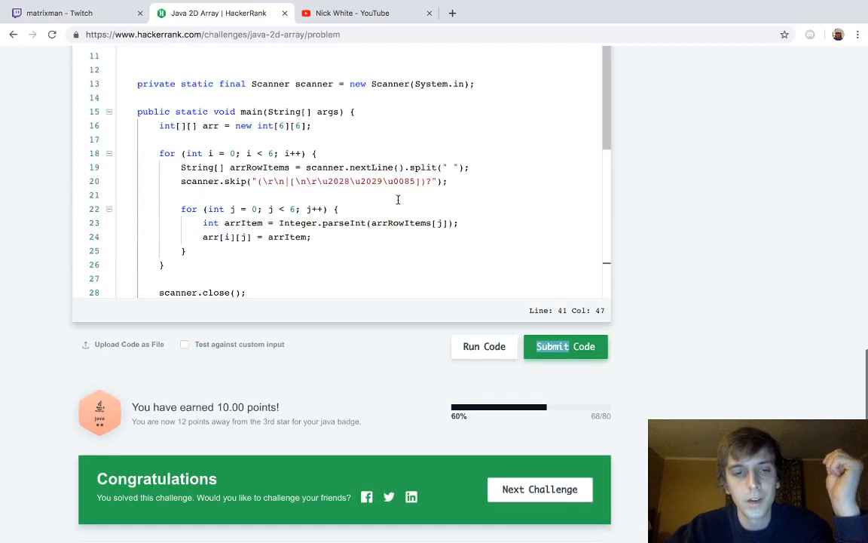
scroll("down", 3)
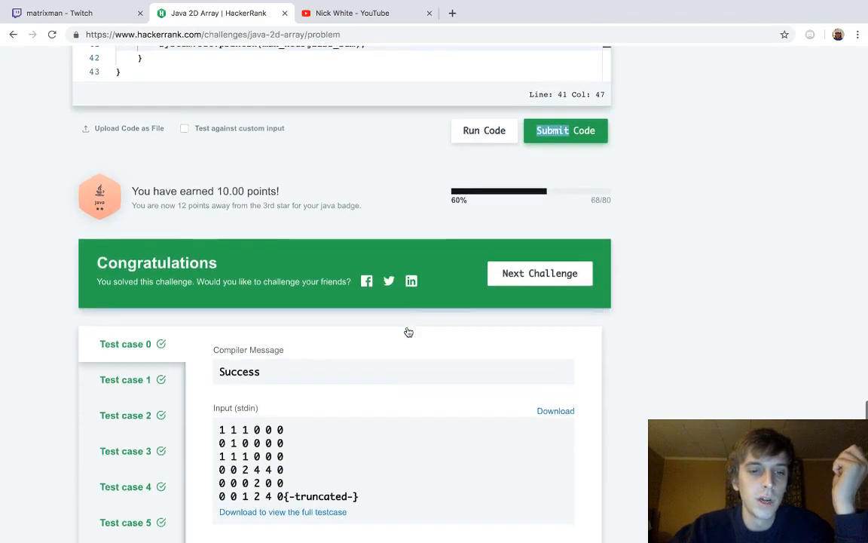
scroll("up", 3)
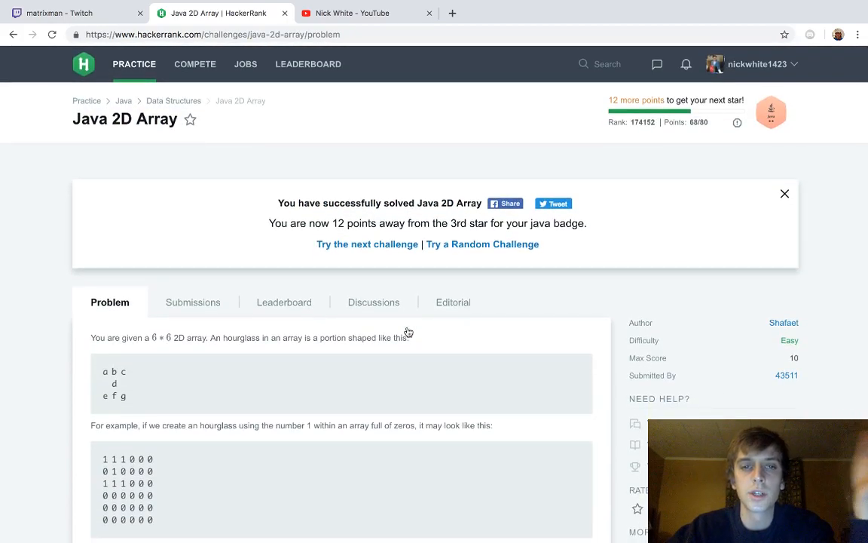
scroll("down", 3)
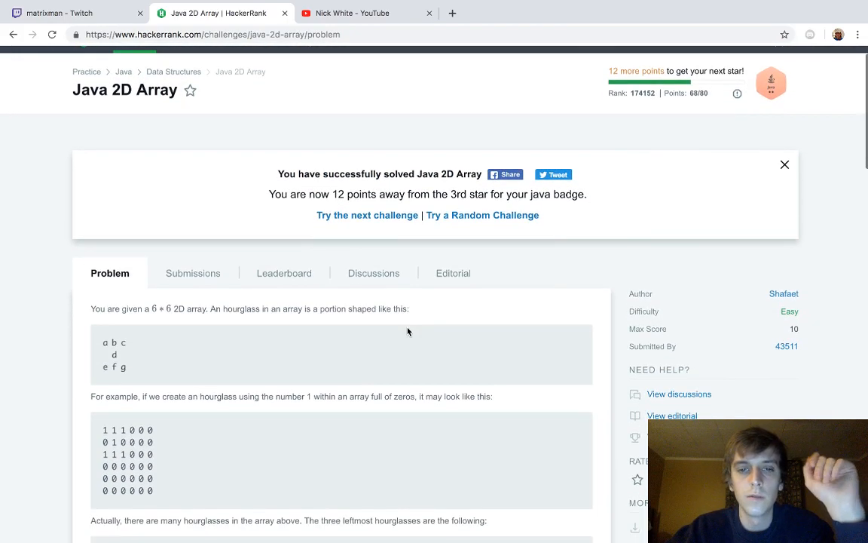